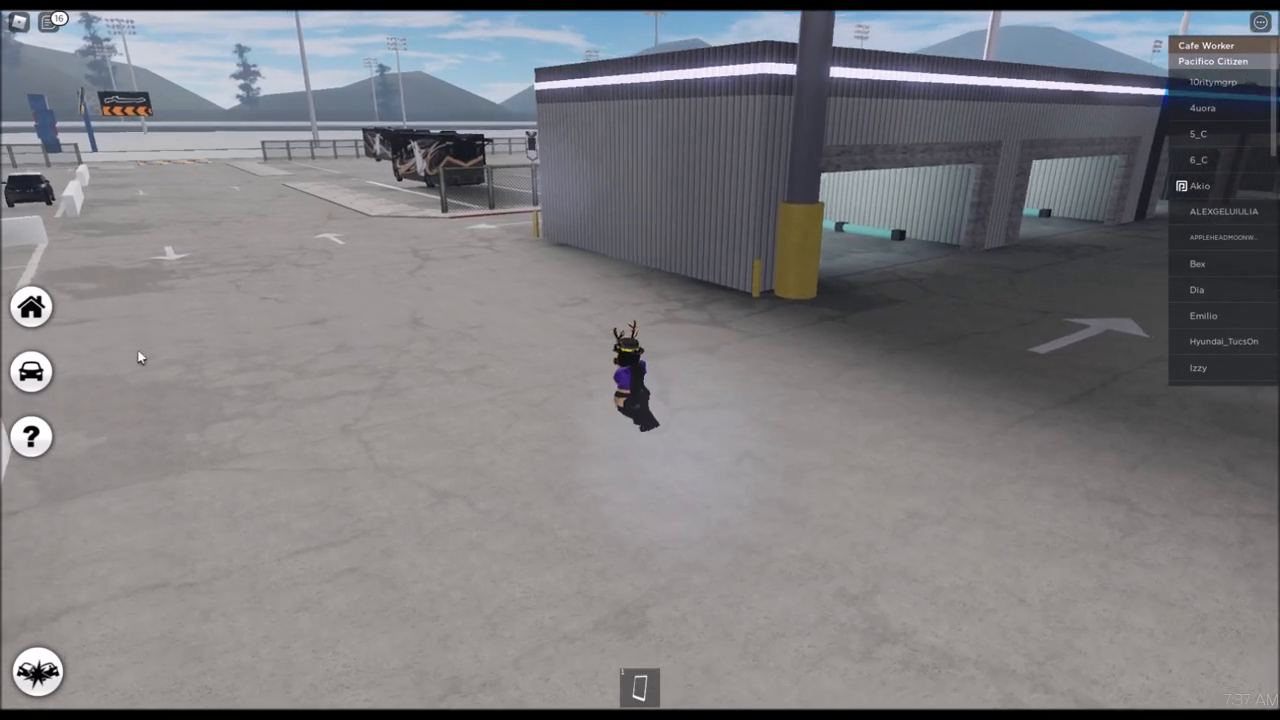
- Browse the Pacifico Vehicle Menu from the sidebar car icon down to Car Collection Series 6
{"action": "left_click", "coordinate": [32, 370]}
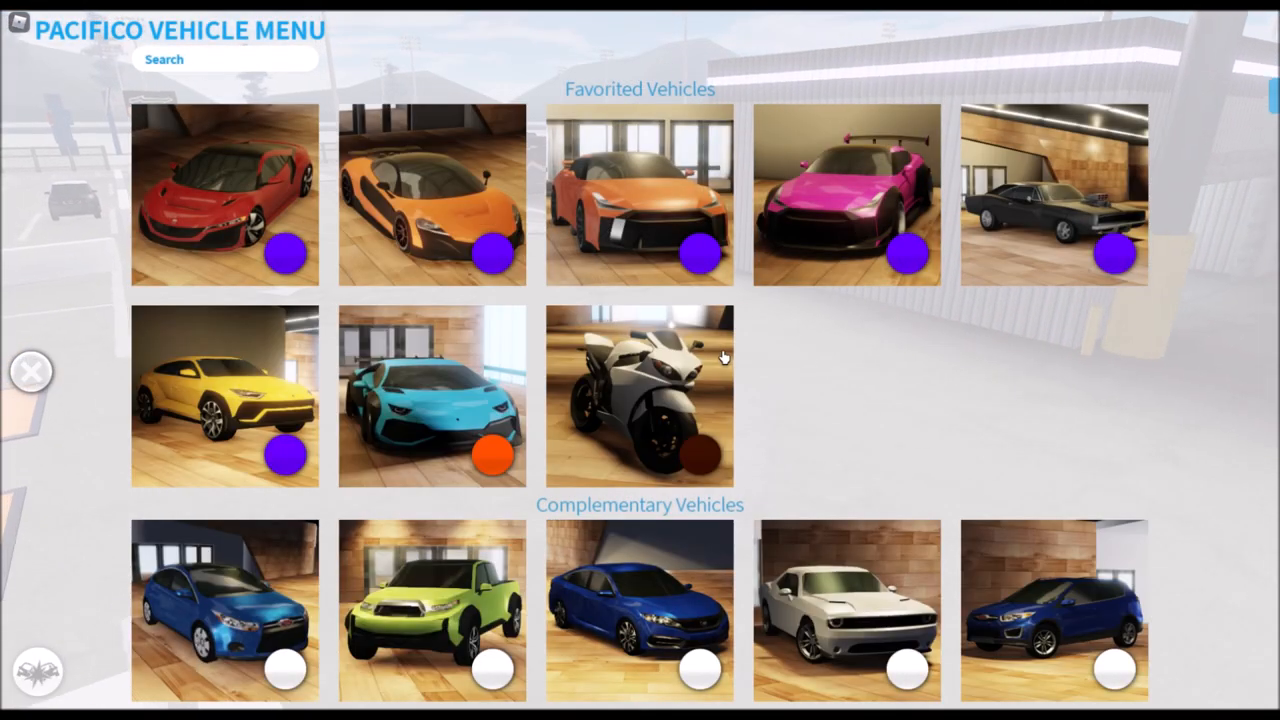
{"action": "scroll", "scroll_direction": "down", "scroll_amount": 3}
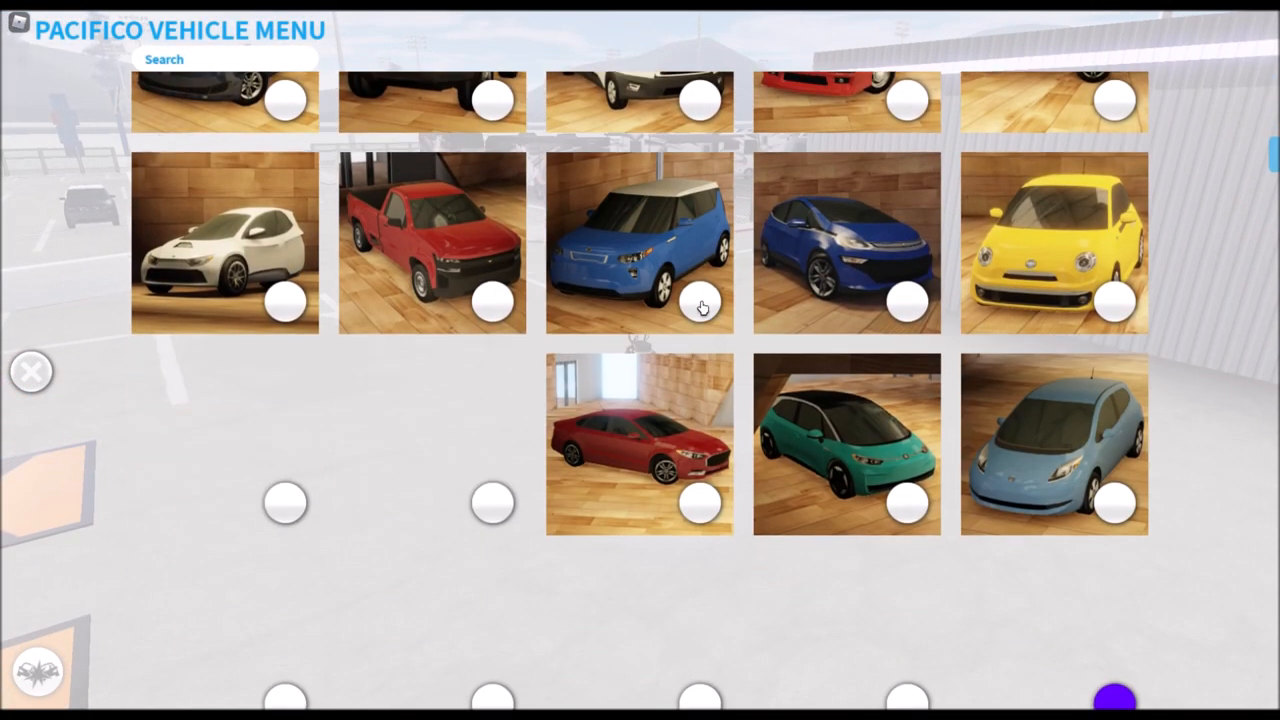
{"action": "scroll", "scroll_direction": "down", "scroll_amount": 3}
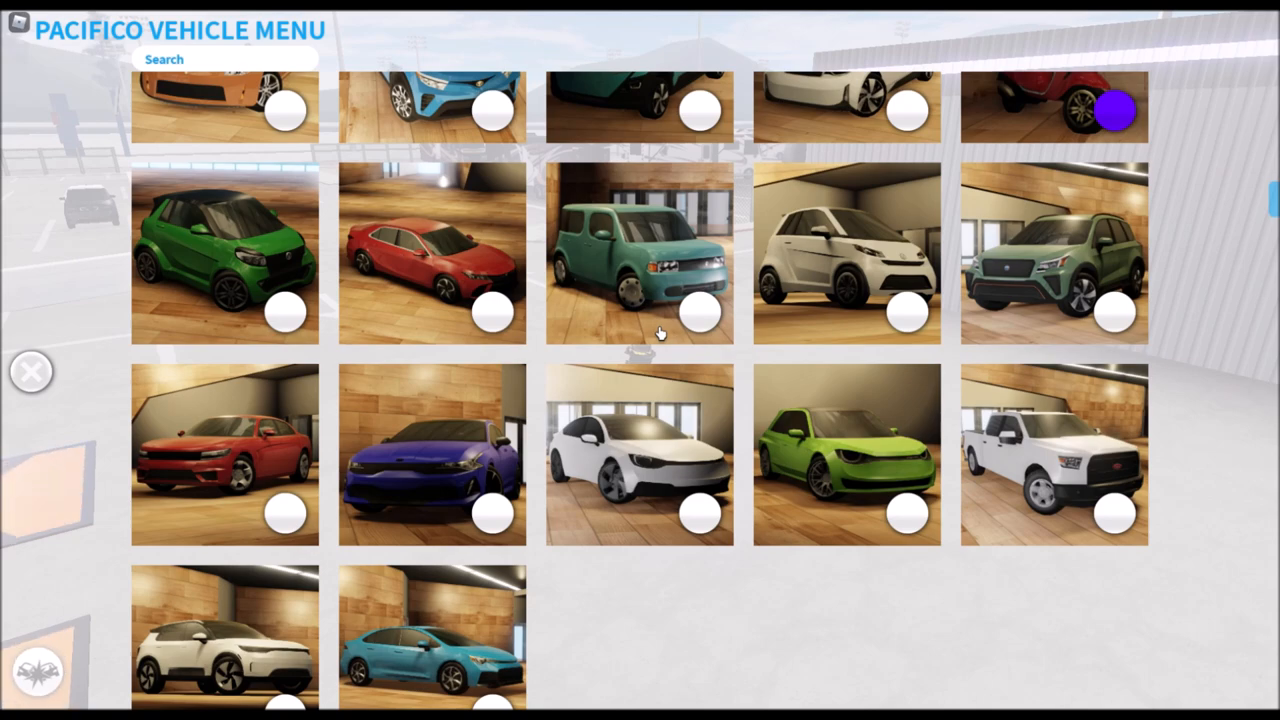
{"action": "scroll", "scroll_direction": "down", "scroll_amount": 3}
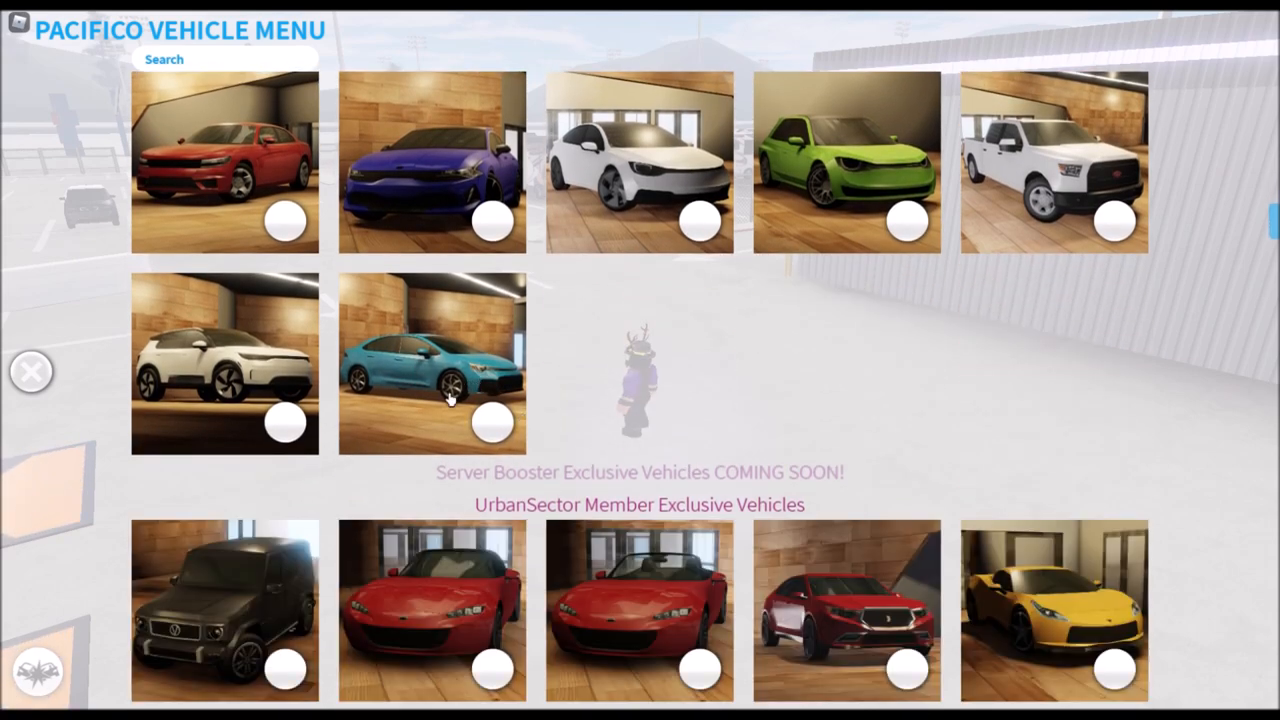
{"action": "scroll", "scroll_direction": "down", "scroll_amount": 3}
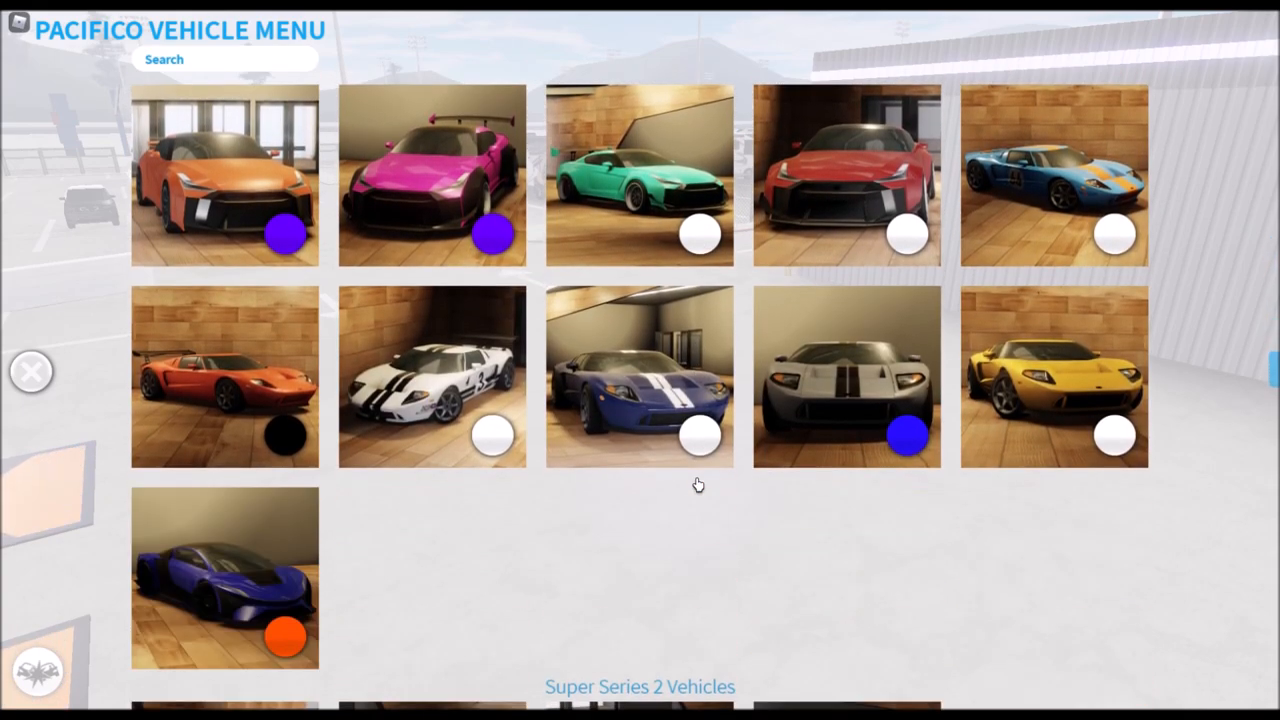
{"action": "scroll", "scroll_direction": "down", "scroll_amount": 3}
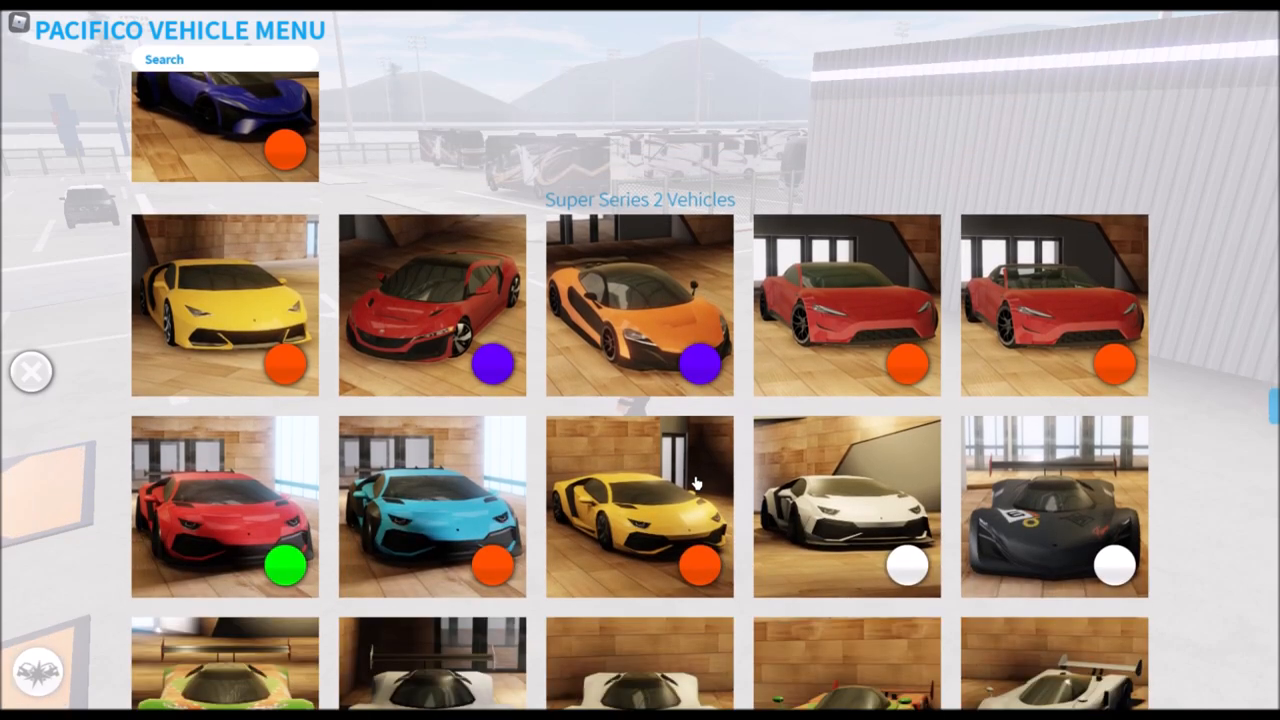
{"action": "scroll", "scroll_direction": "down", "scroll_amount": 3}
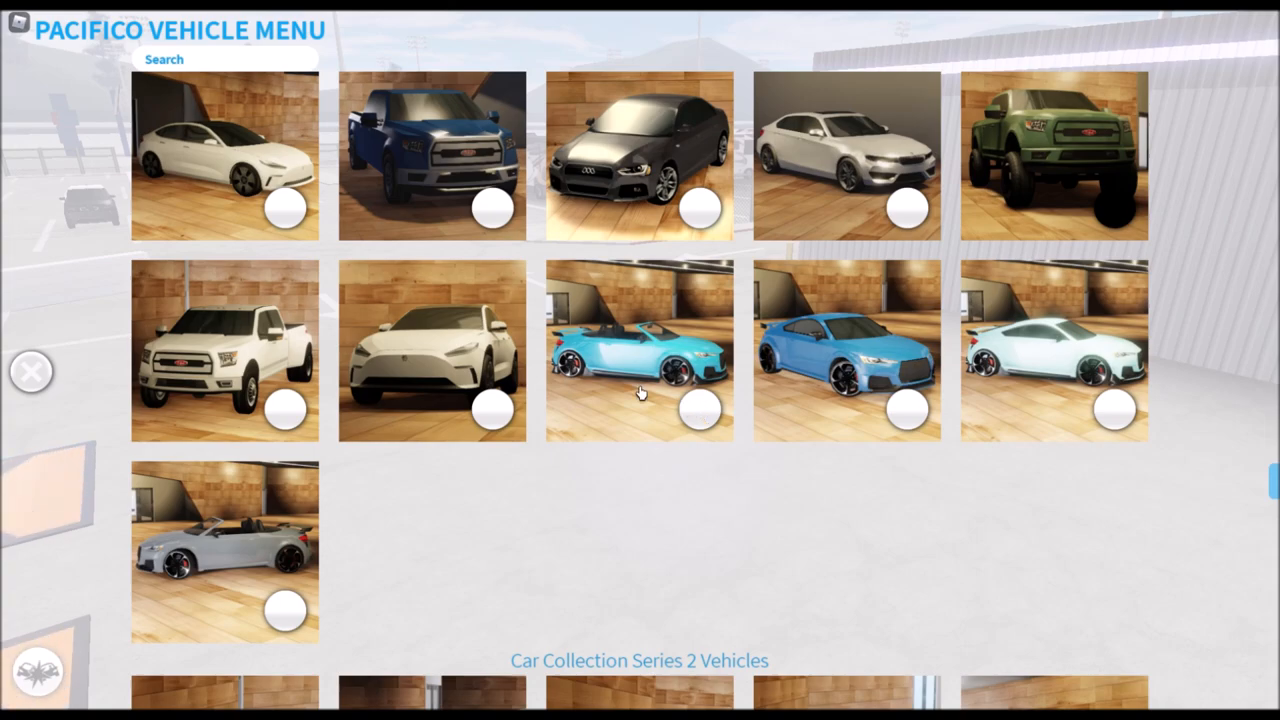
{"action": "scroll", "scroll_direction": "down", "scroll_amount": 3}
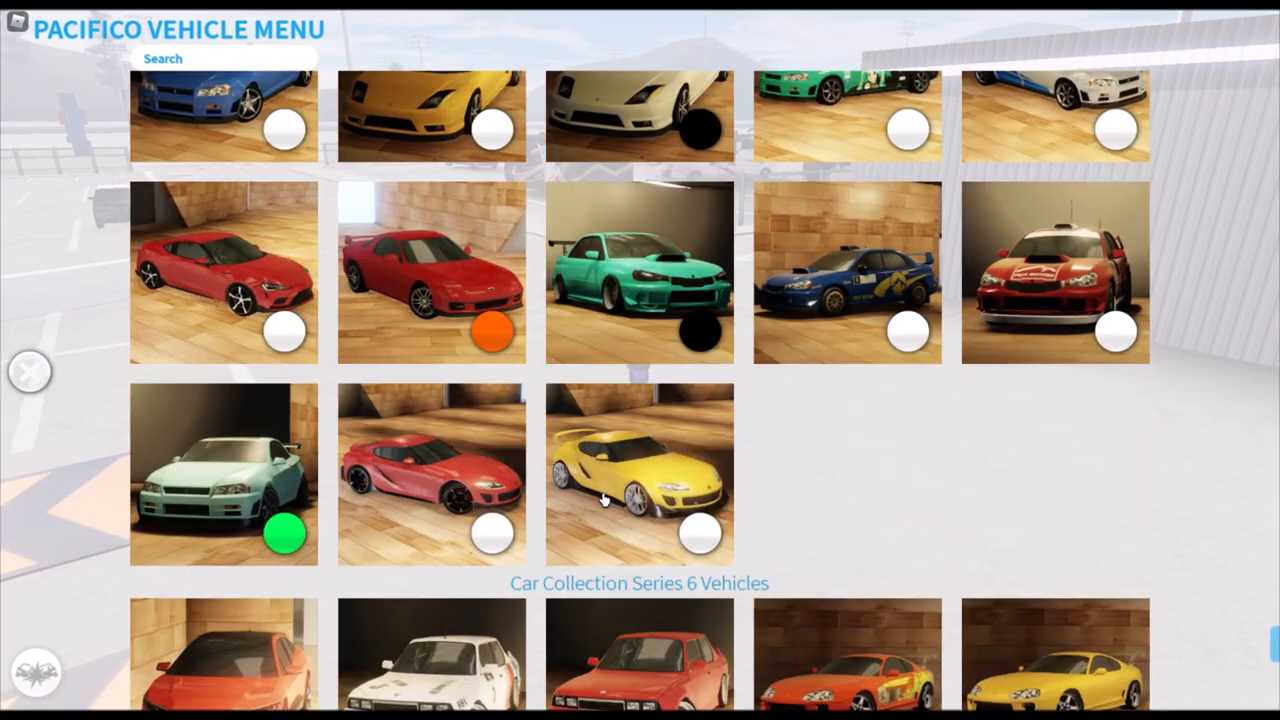
{"action": "scroll", "scroll_direction": "down", "scroll_amount": 3}
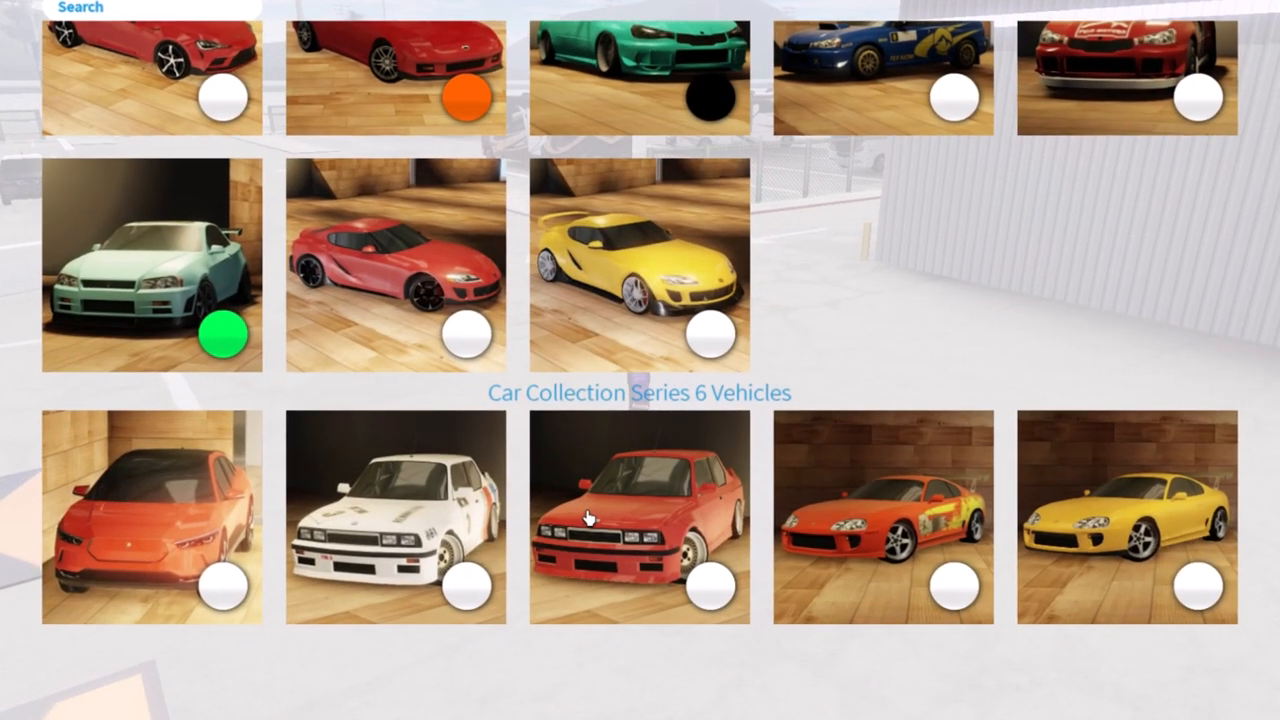
{"action": "scroll", "scroll_direction": "down", "scroll_amount": 3}
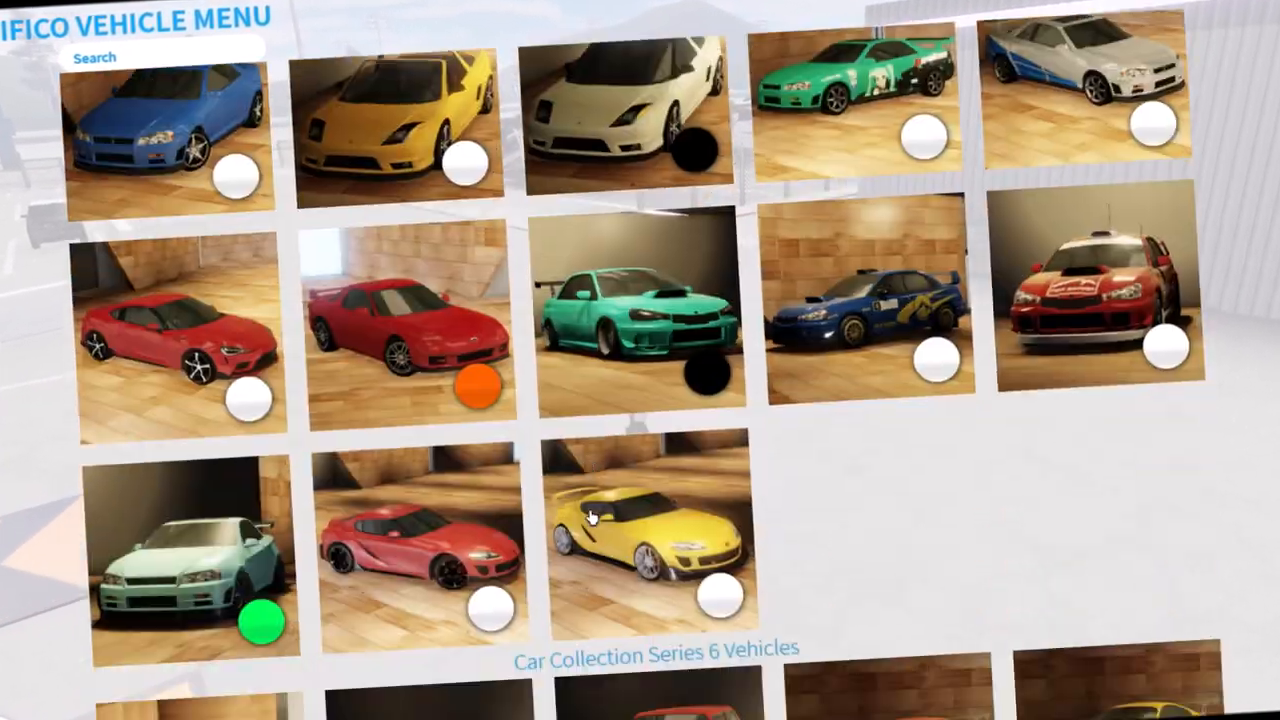
{"action": "scroll", "scroll_direction": "down", "scroll_amount": 3}
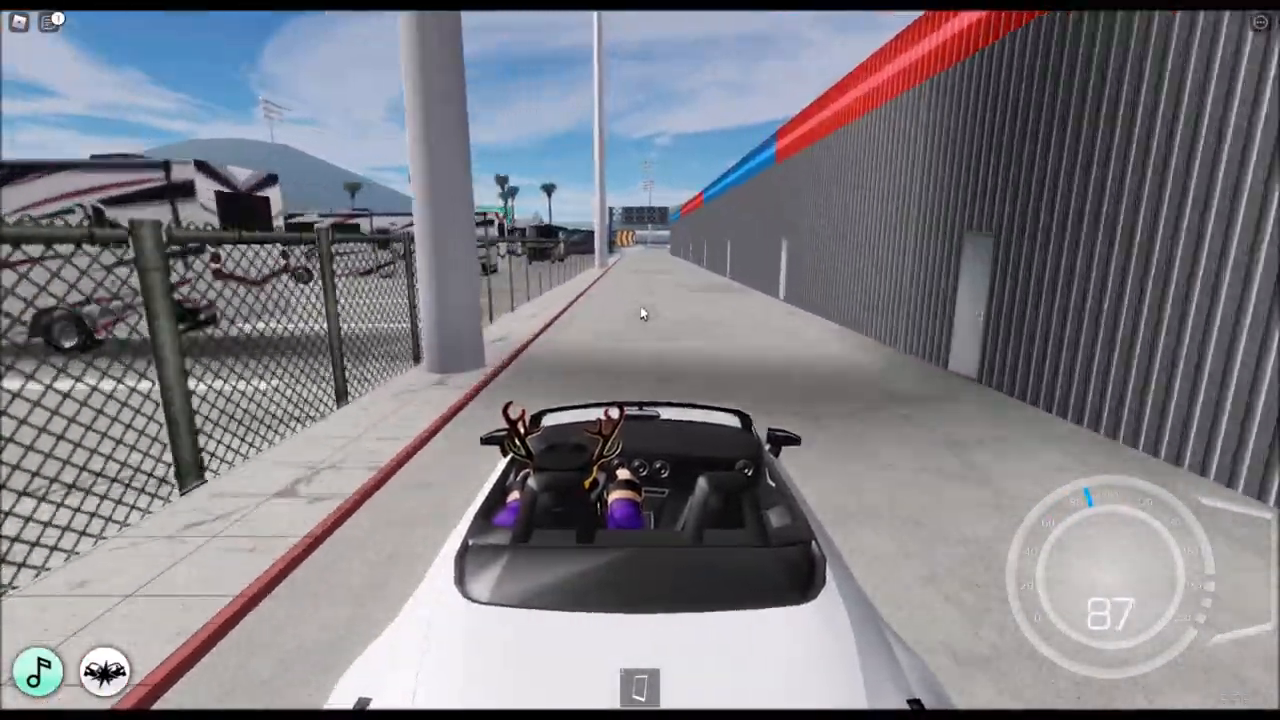
- Slow the white convertible along the grey wall until the server-update notice appears
{"action": "key", "text": "Escape"}
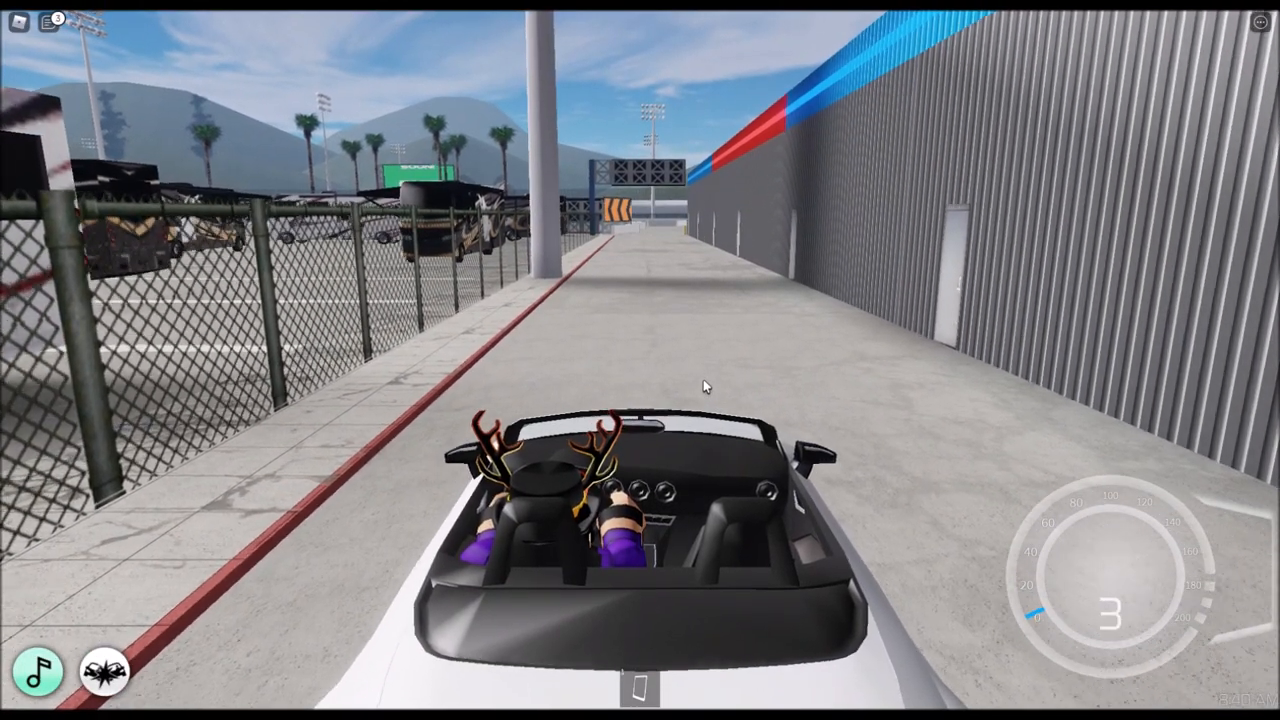
{"action": "key", "text": "Escape"}
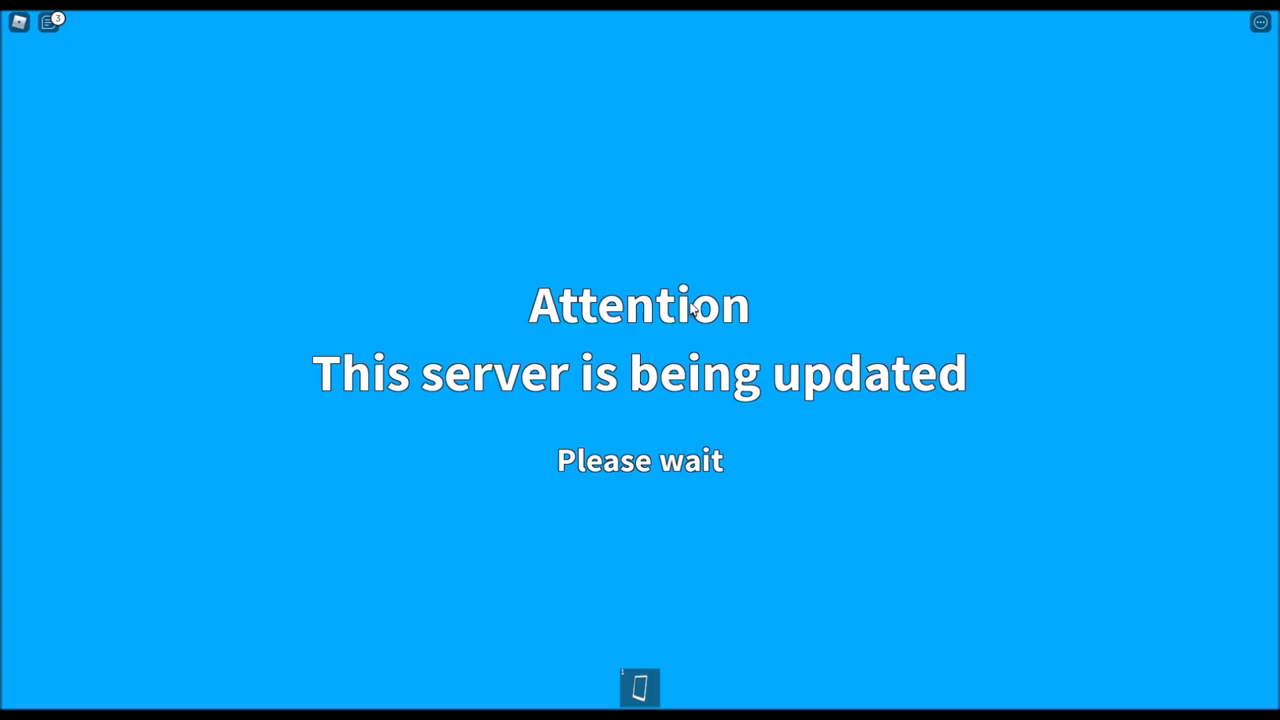
- Bring up the Roblox menu on the People tab while the update screen waits
{"action": "key", "text": "Escape"}
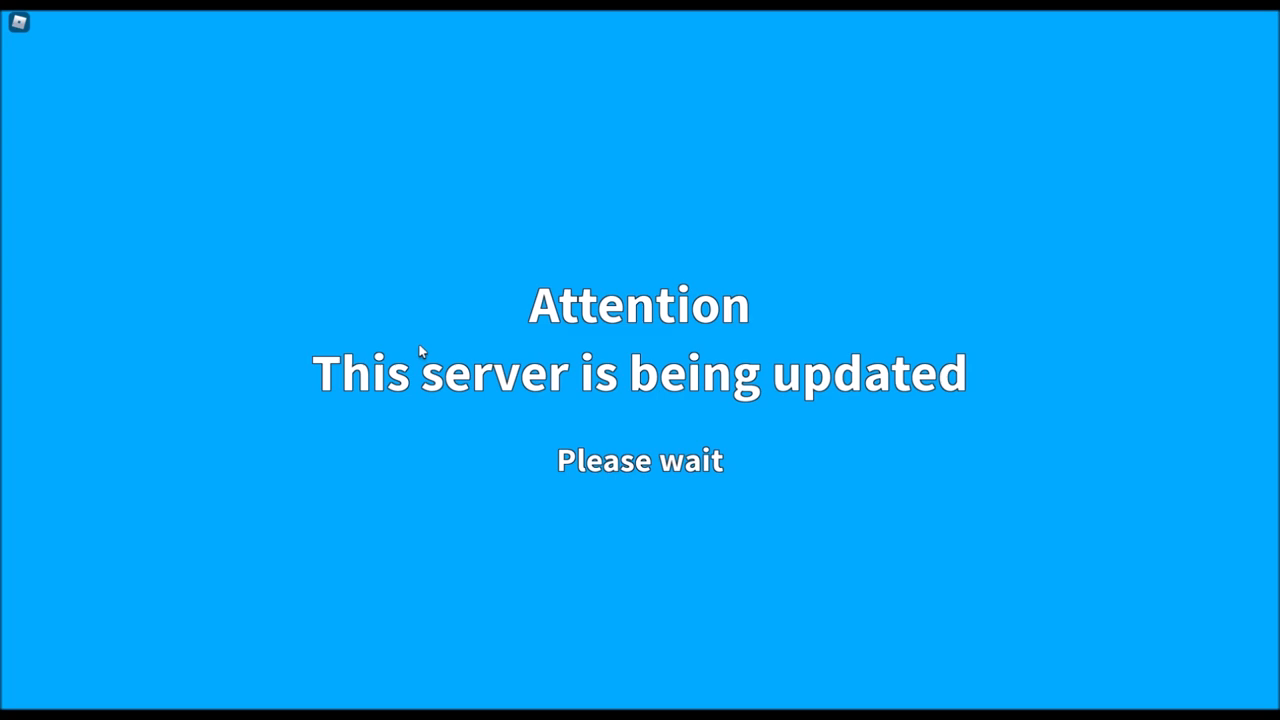
{"action": "key", "text": "Escape"}
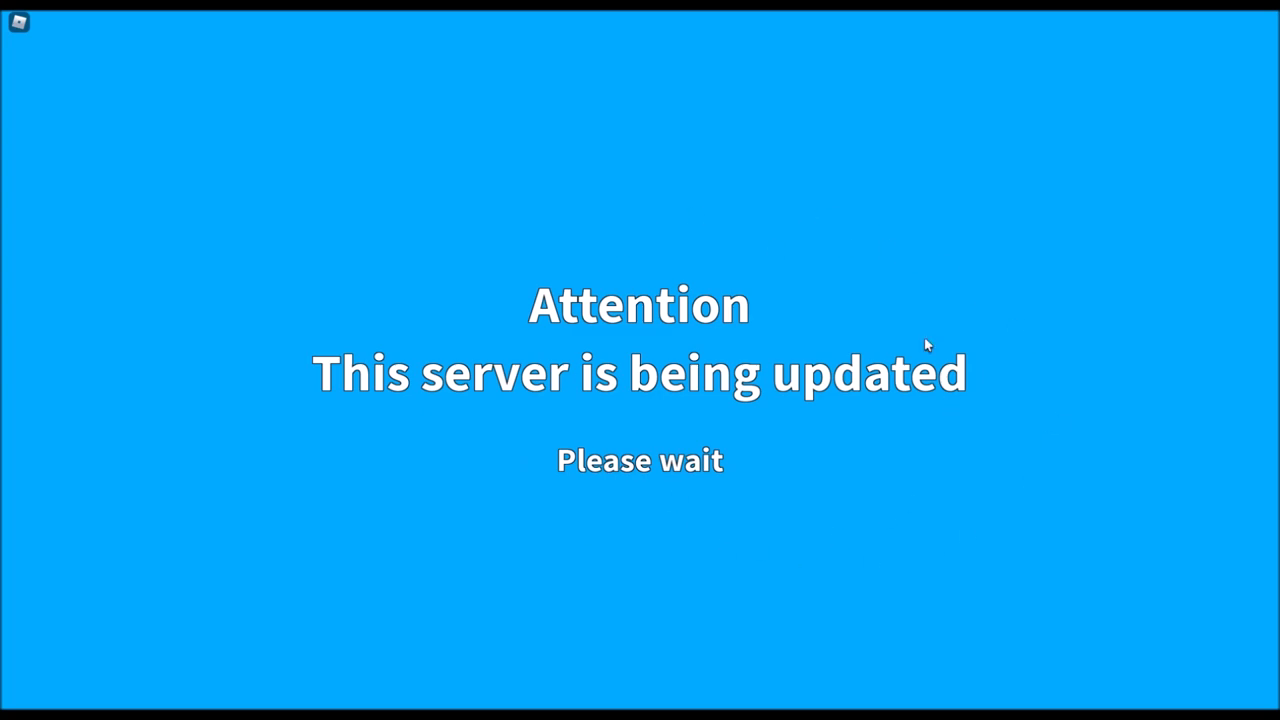
{"action": "mouse_move", "coordinate": [322, 334]}
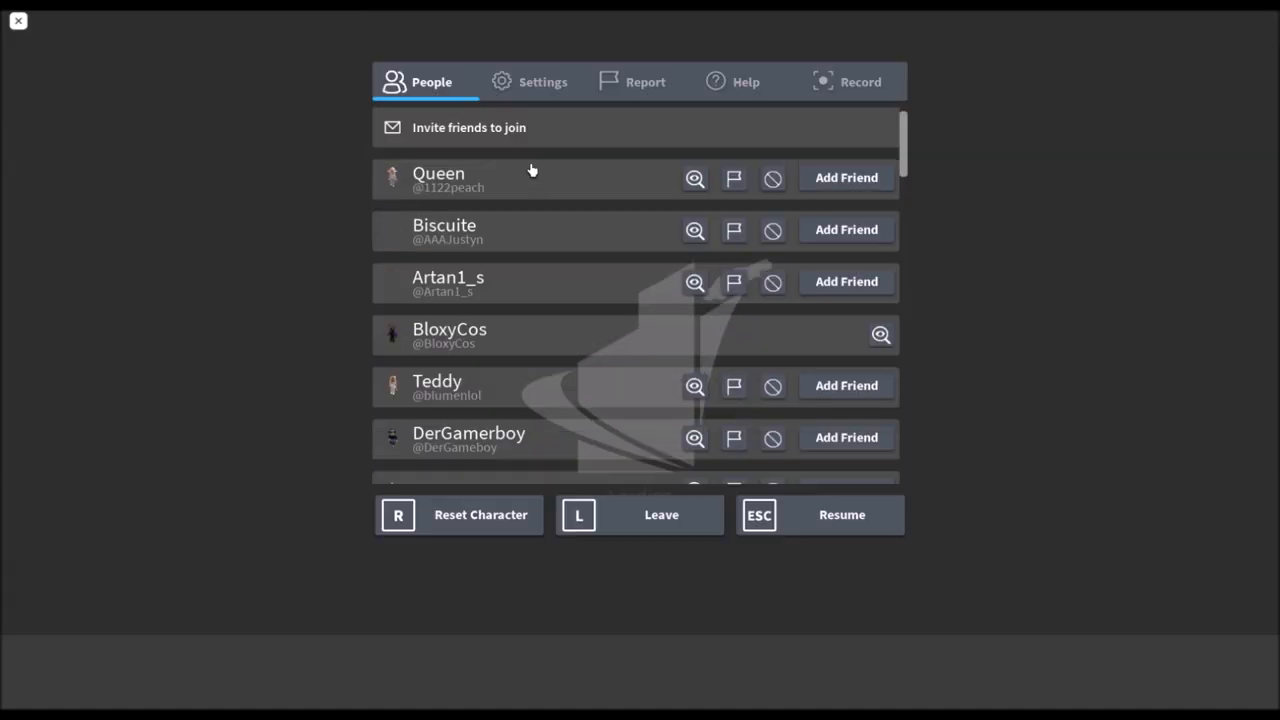
- Review the Settings tab options, then resume the game from the menu
{"action": "left_click", "coordinate": [540, 80]}
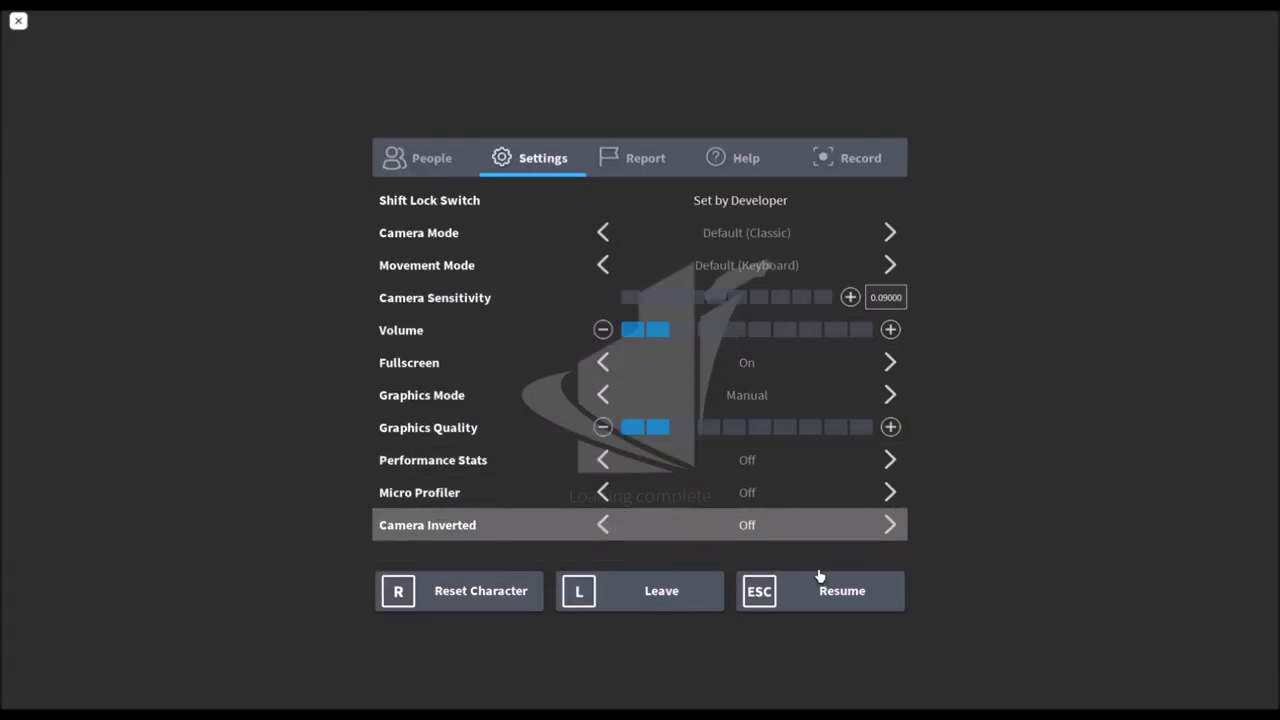
{"action": "left_click", "coordinate": [820, 592]}
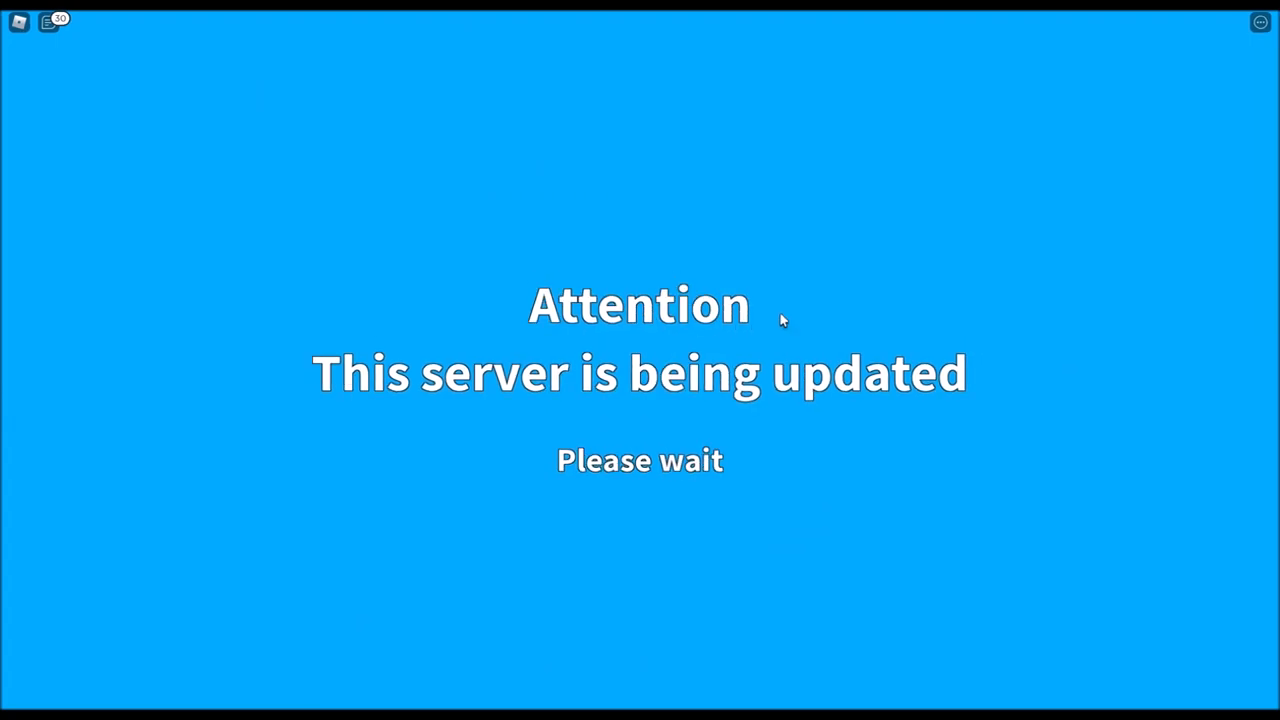
{"action": "mouse_move", "coordinate": [796, 160]}
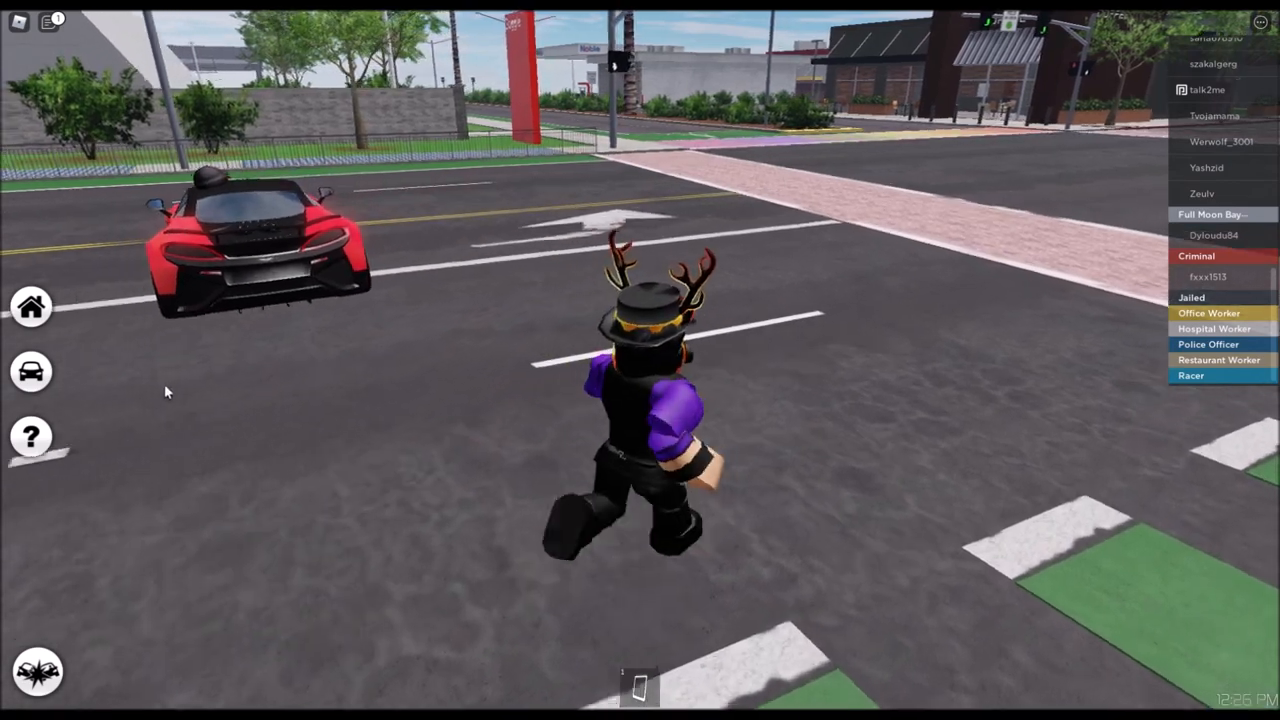
- Browse the vehicle menu down to Series 2 cars, close it and stand on the highway
{"action": "left_click", "coordinate": [30, 372]}
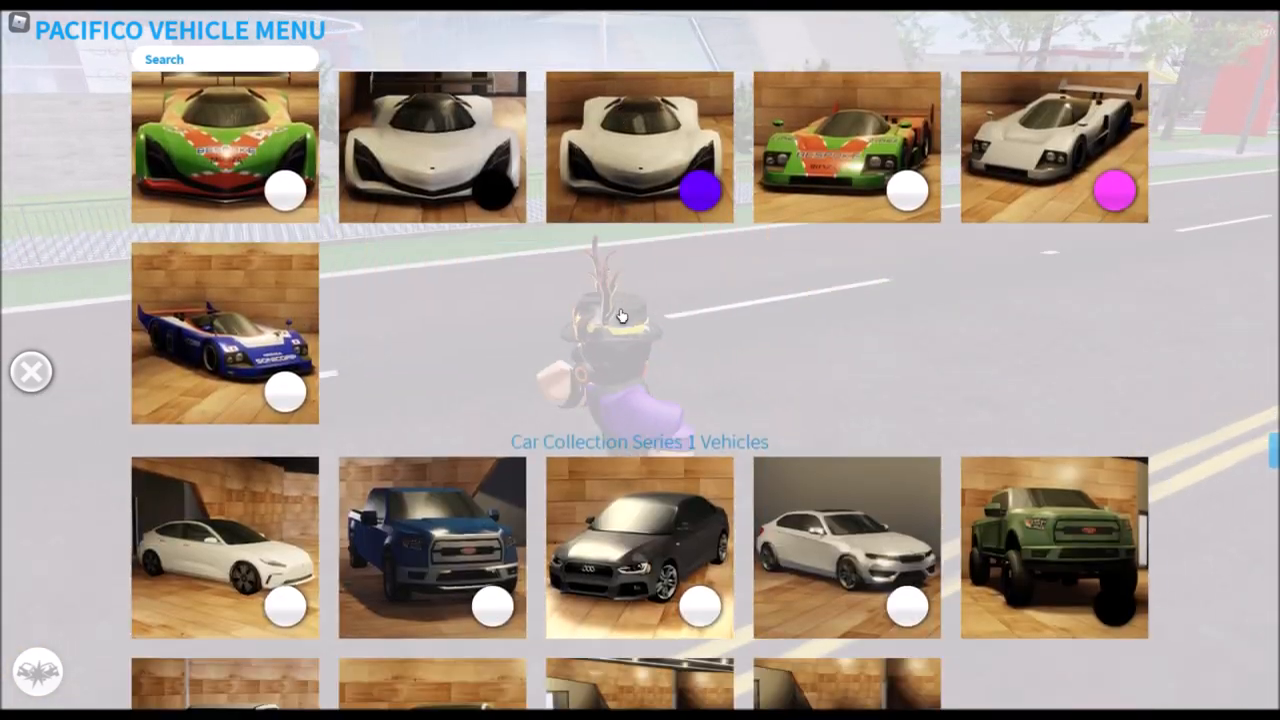
{"action": "scroll", "scroll_direction": "down", "scroll_amount": 3}
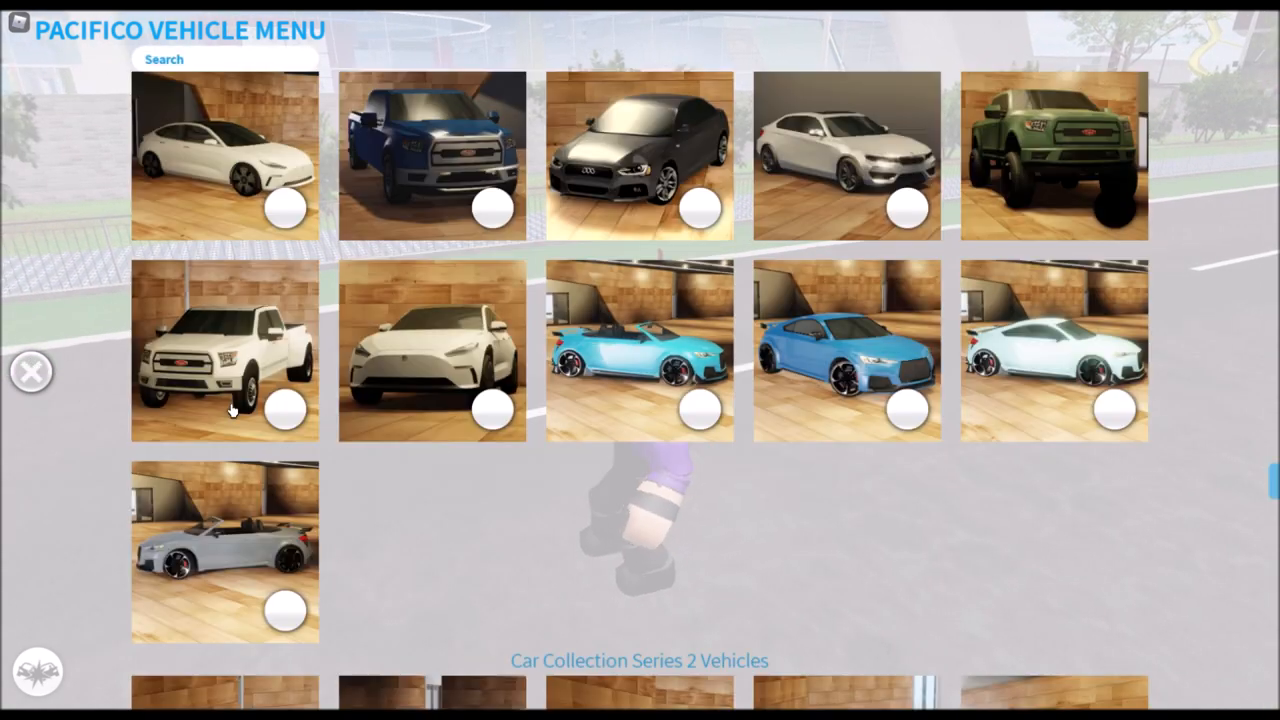
{"action": "mouse_move", "coordinate": [830, 404]}
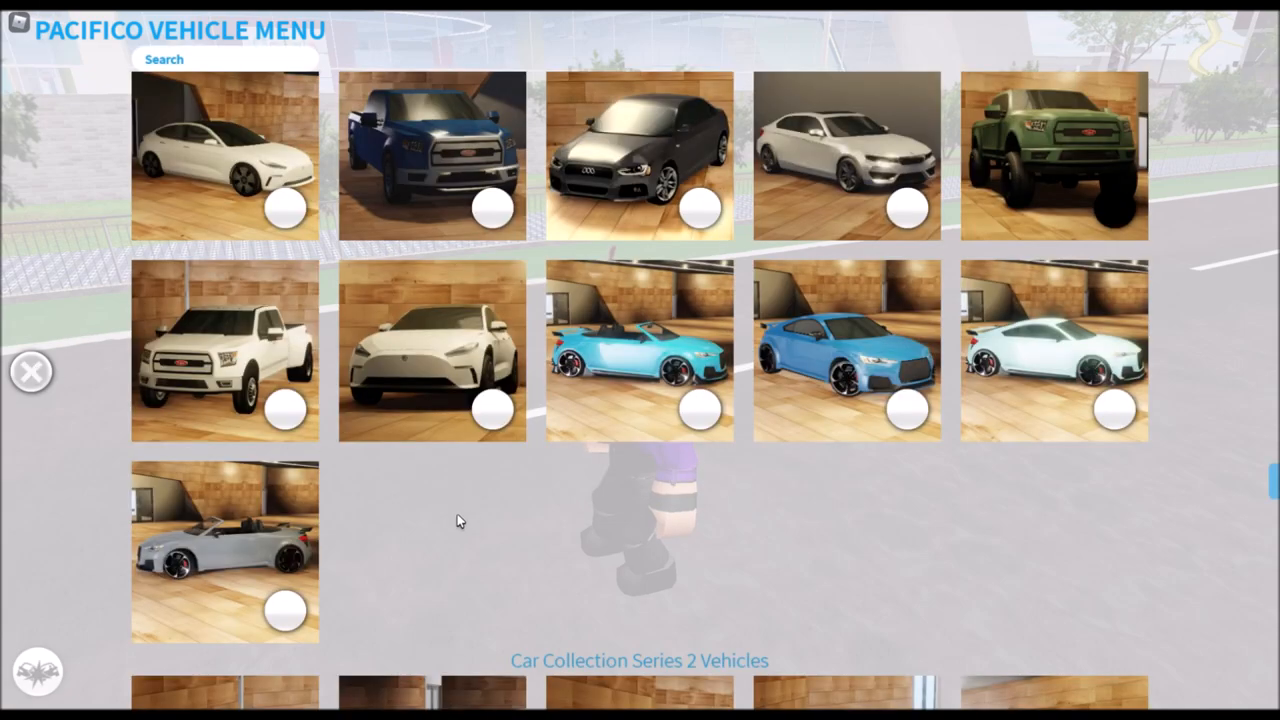
{"action": "scroll", "scroll_direction": "down", "scroll_amount": 3}
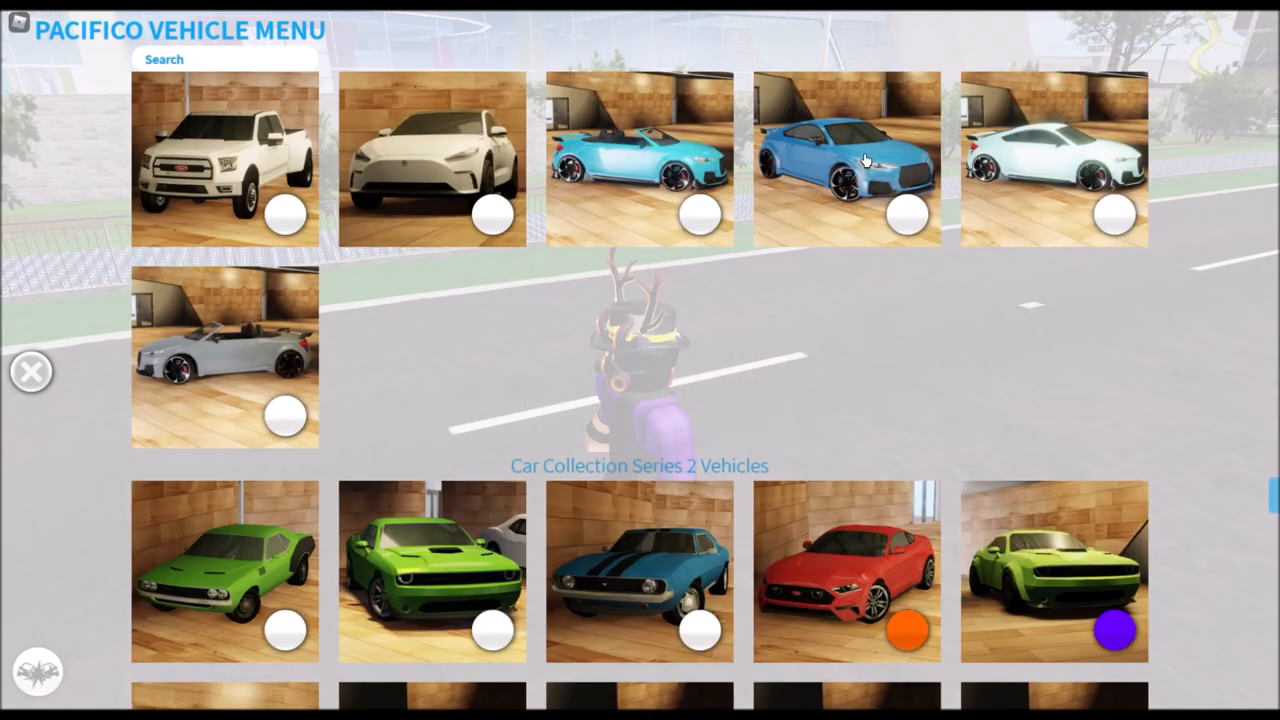
{"action": "mouse_move", "coordinate": [636, 158]}
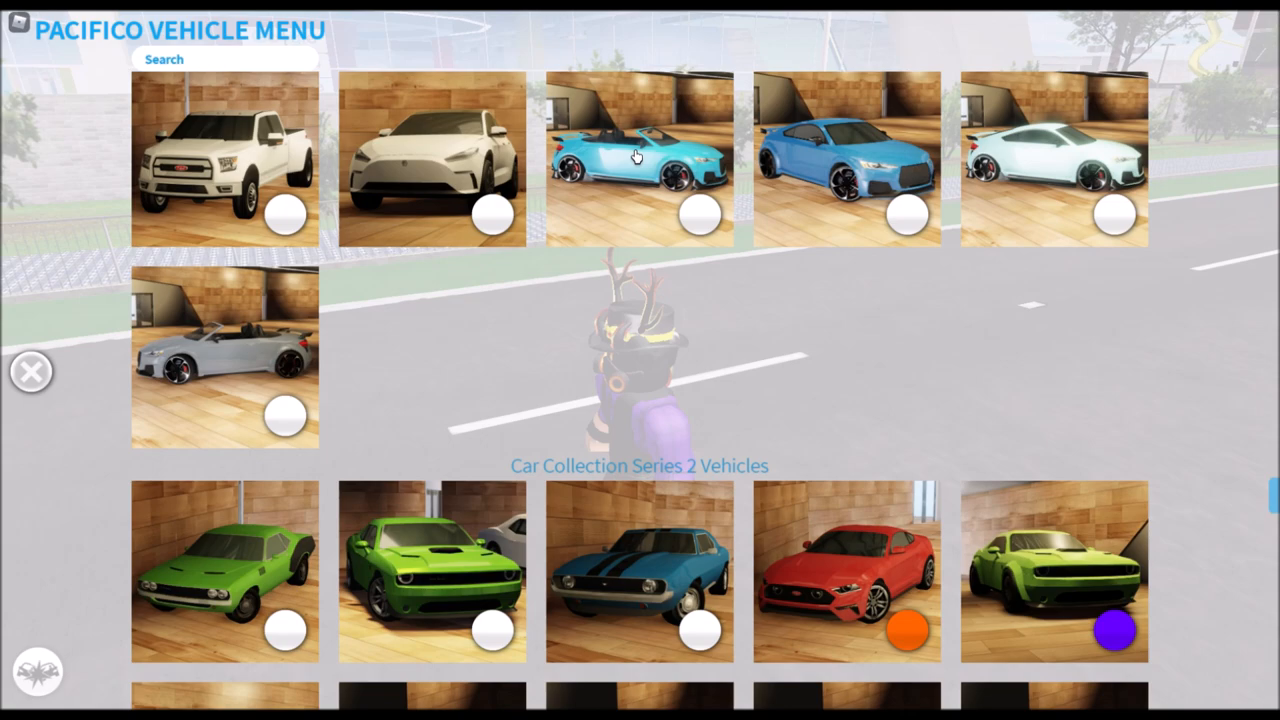
{"action": "mouse_move", "coordinate": [1070, 156]}
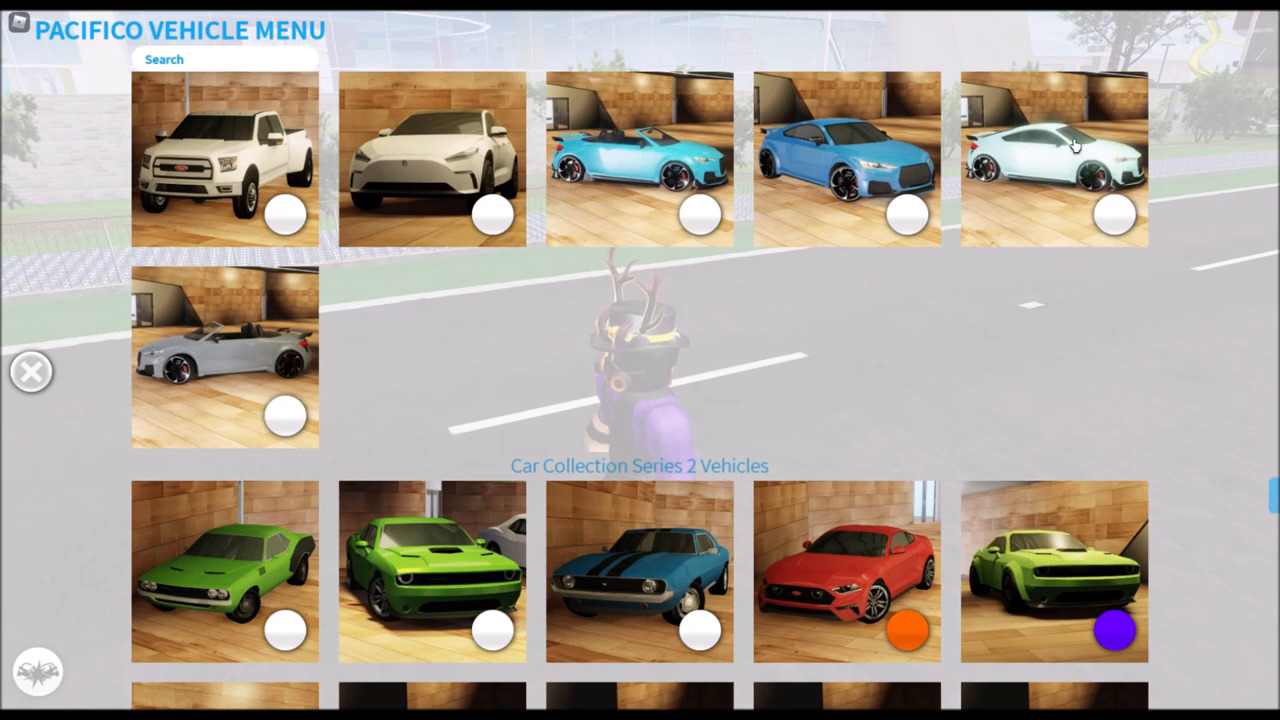
{"action": "left_click", "coordinate": [644, 156]}
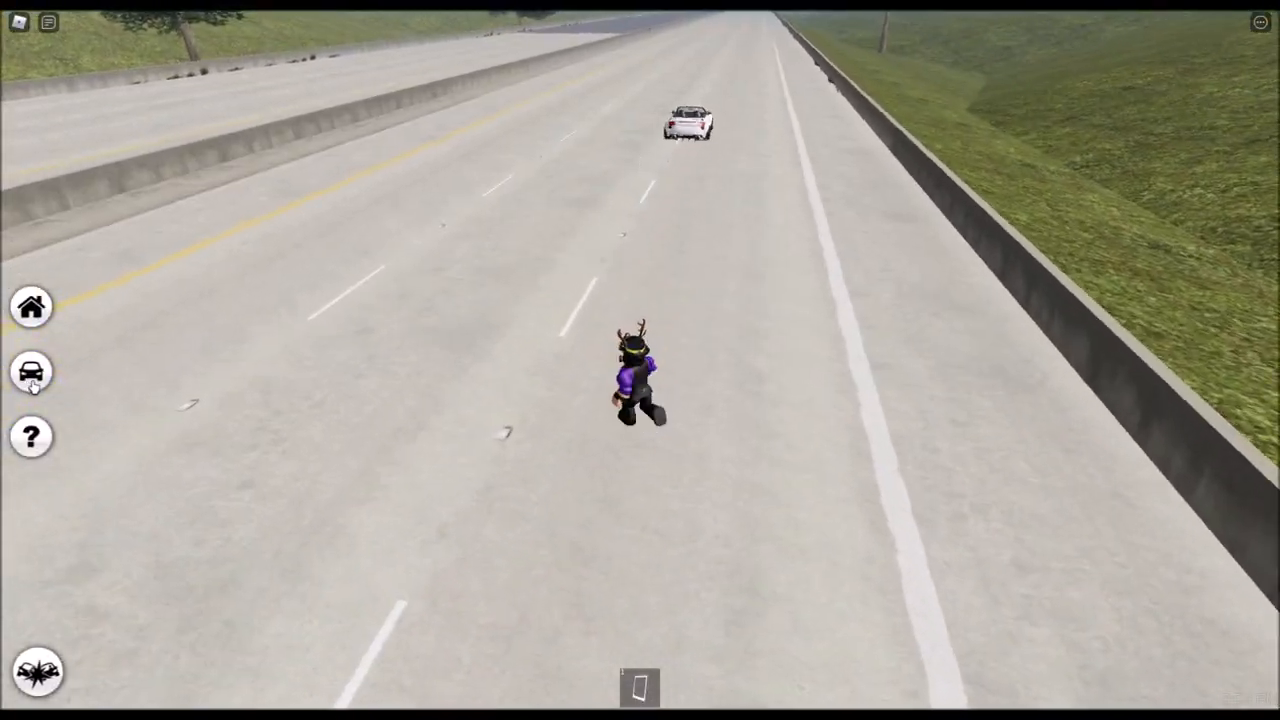
- Reopen the vehicle catalogue and cancel the delivery prompt to stay on the list
{"action": "left_click", "coordinate": [32, 372]}
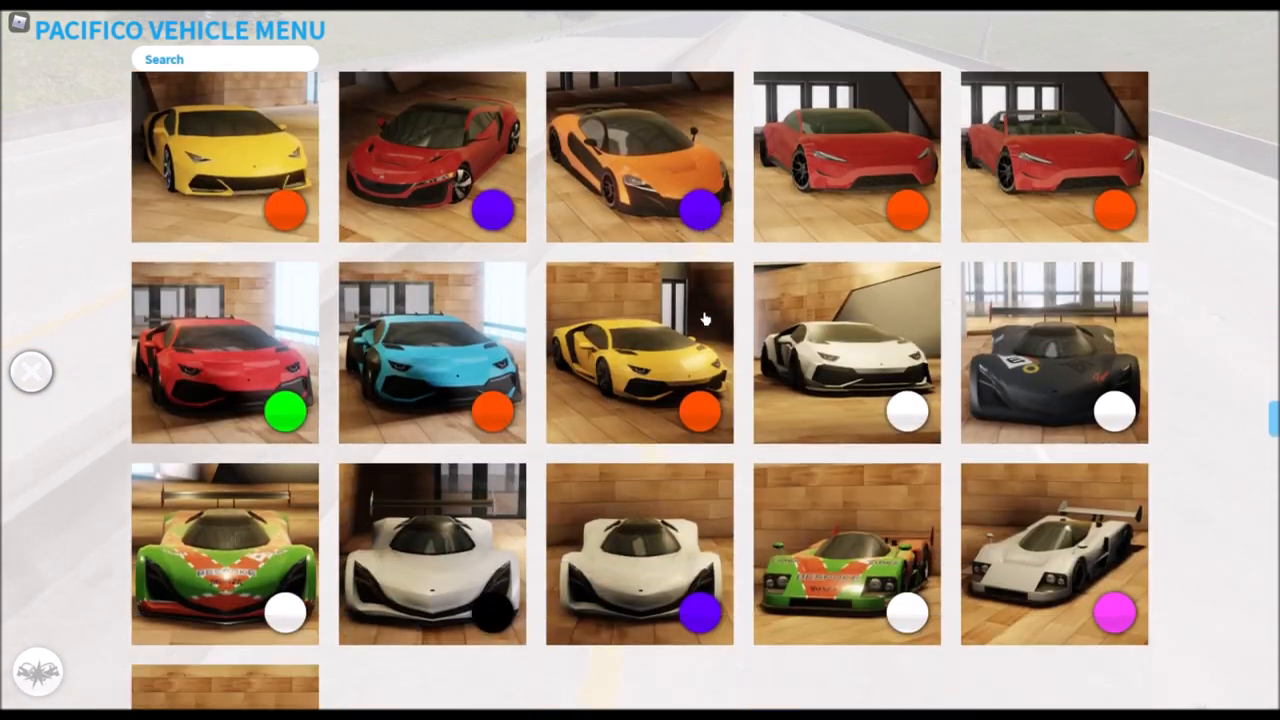
{"action": "scroll", "scroll_direction": "down", "scroll_amount": 3}
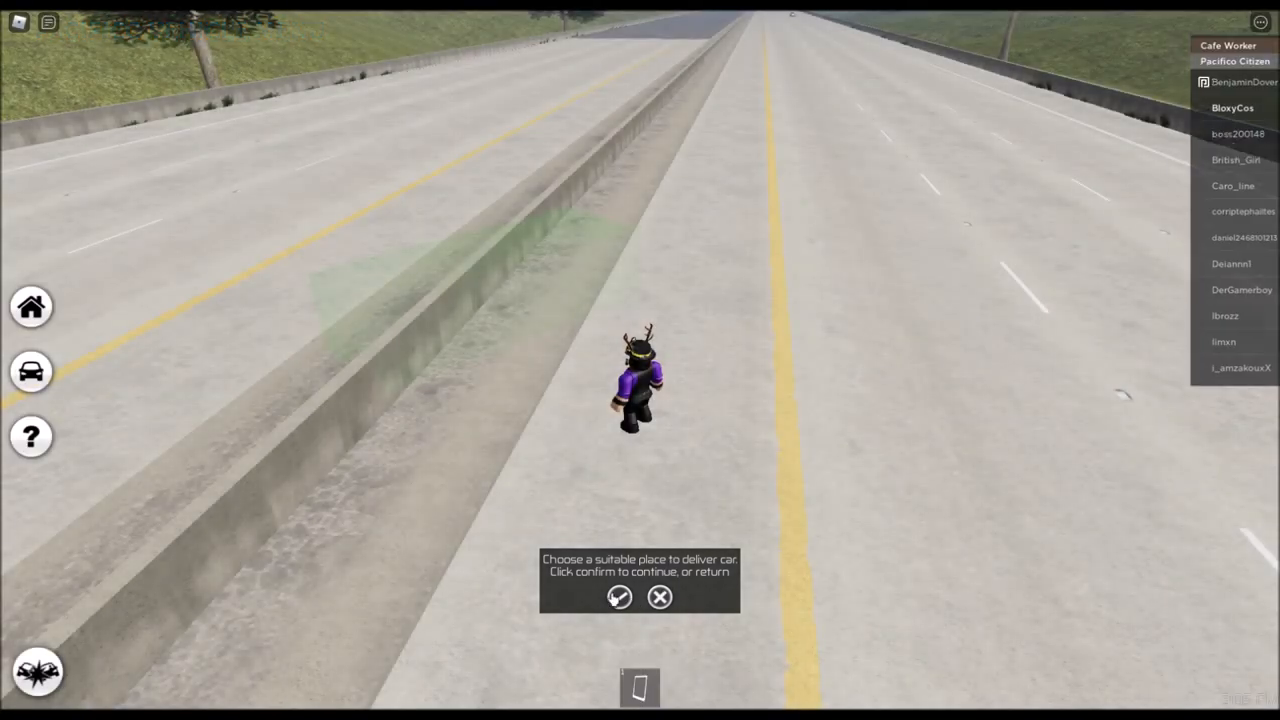
{"action": "left_click", "coordinate": [616, 600]}
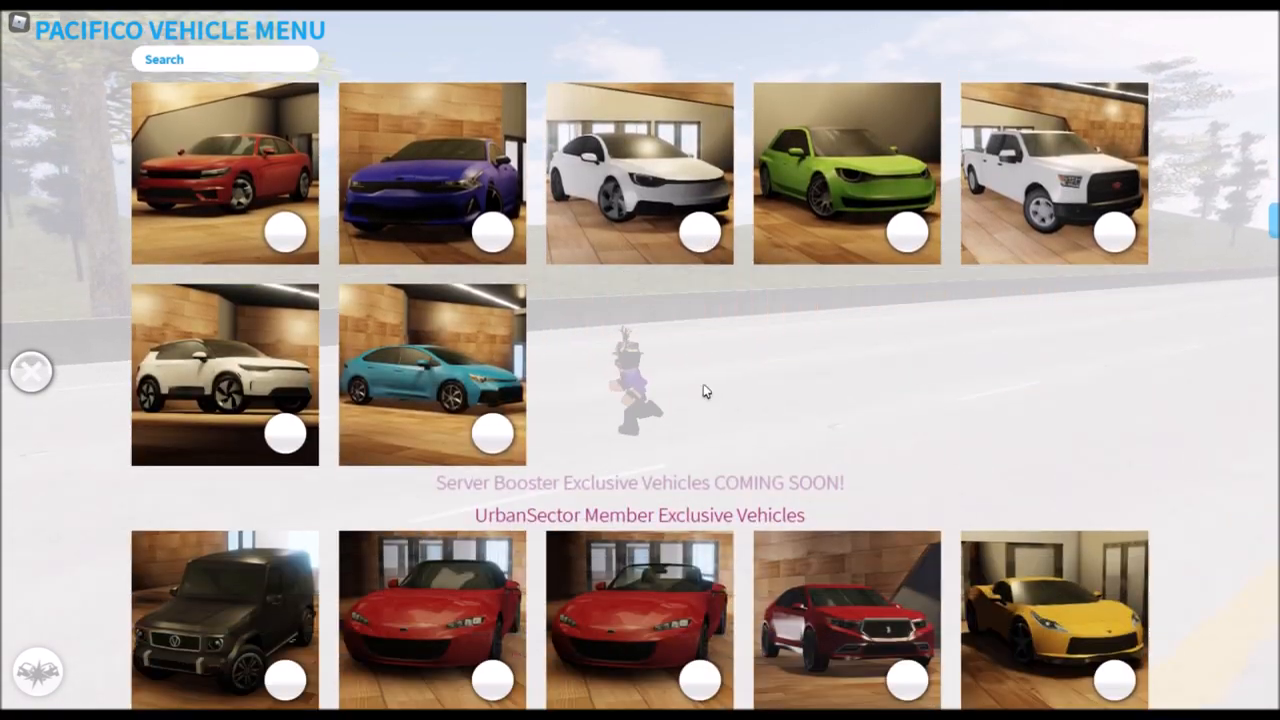
- Browse down to Car Collection Series 6 and choose a white sports car to spawn
{"action": "scroll", "scroll_direction": "down", "scroll_amount": 3}
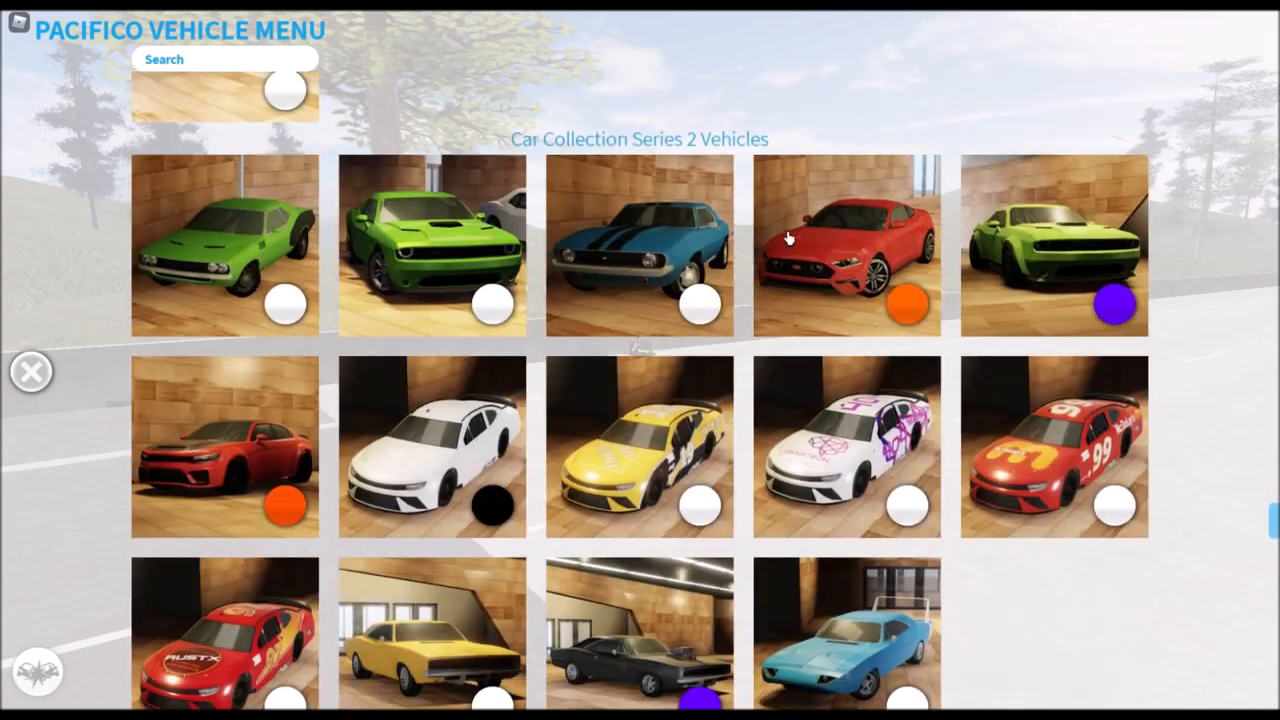
{"action": "scroll", "scroll_direction": "down", "scroll_amount": 3}
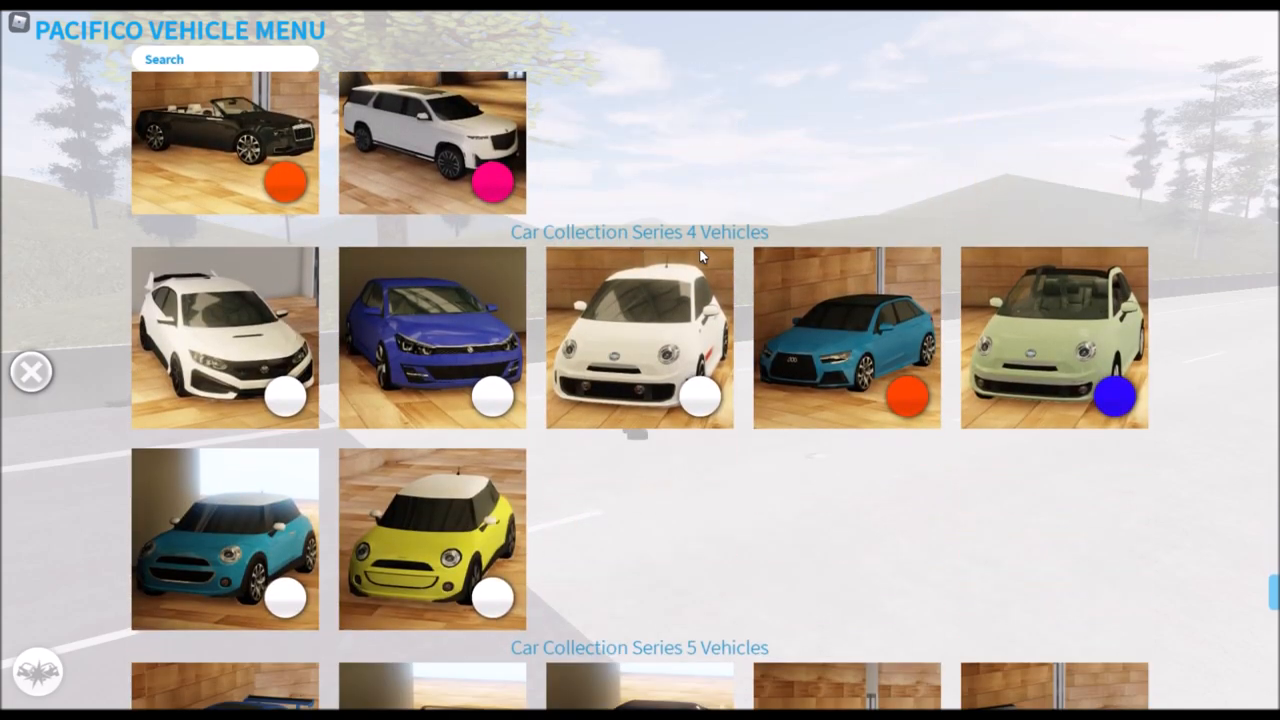
{"action": "scroll", "scroll_direction": "down", "scroll_amount": 3}
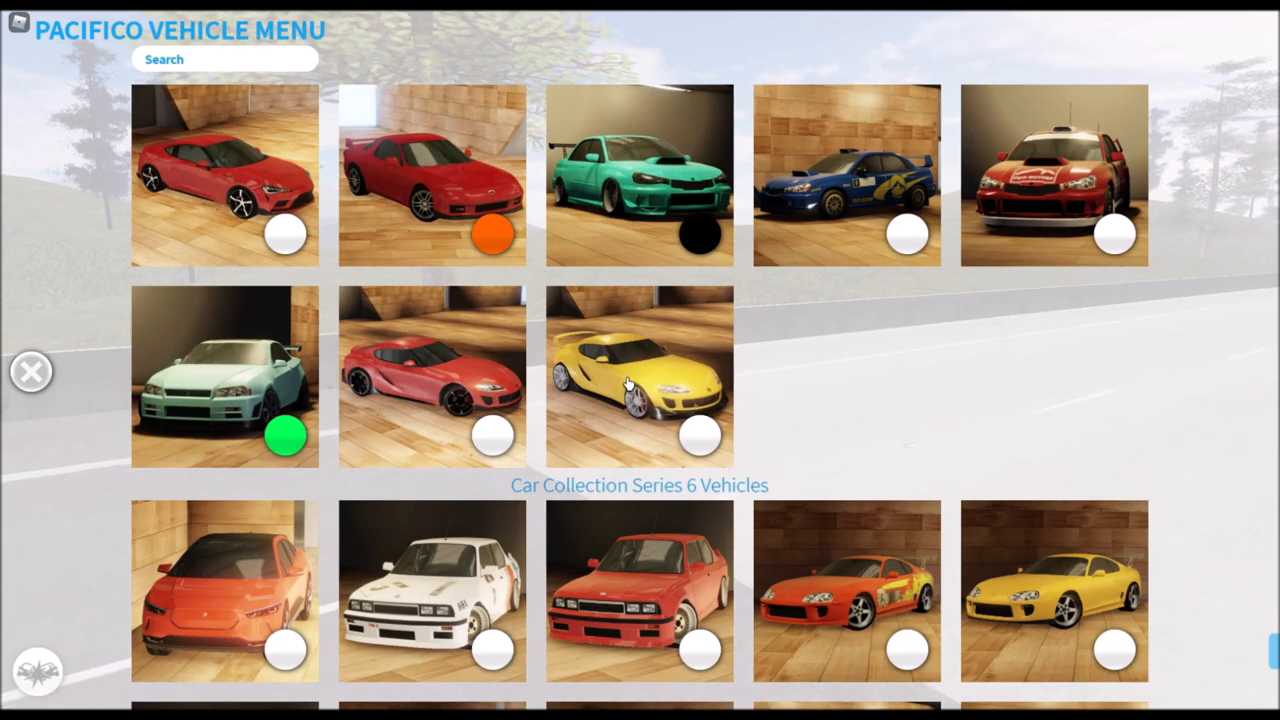
{"action": "left_click", "coordinate": [630, 380]}
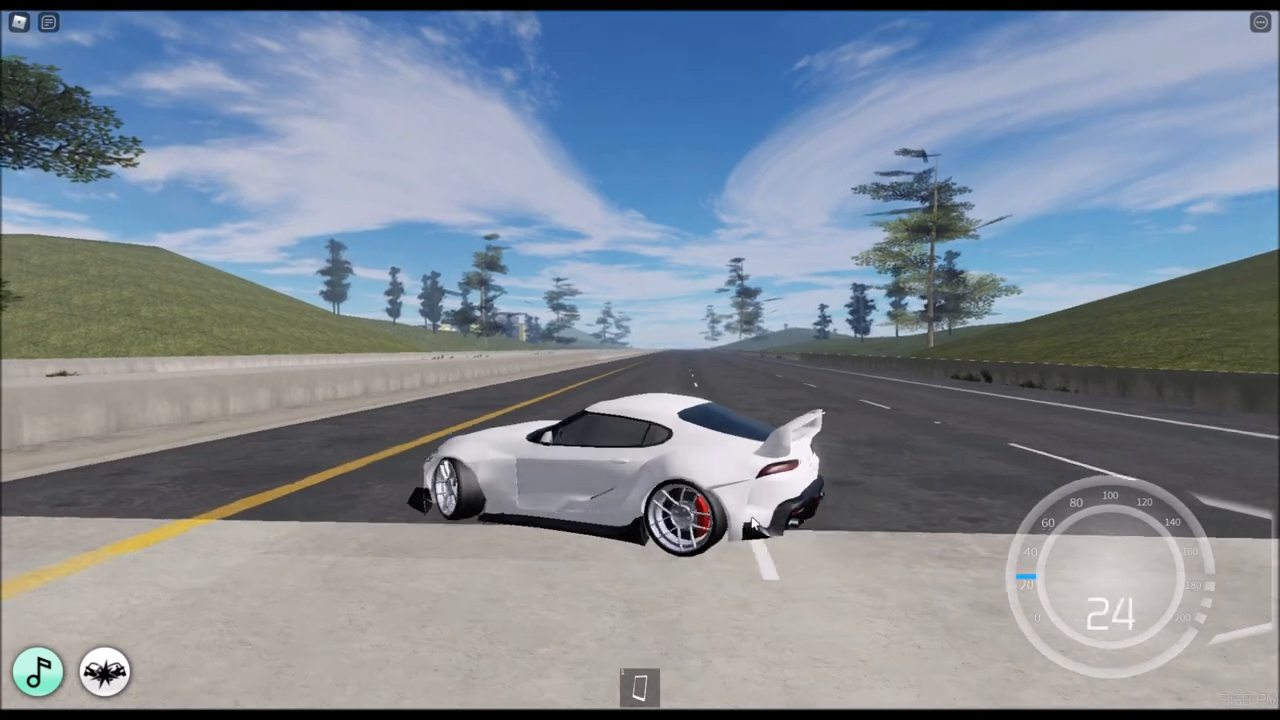
- Drive the white sports car forward along the highway
{"action": "key", "text": "w"}
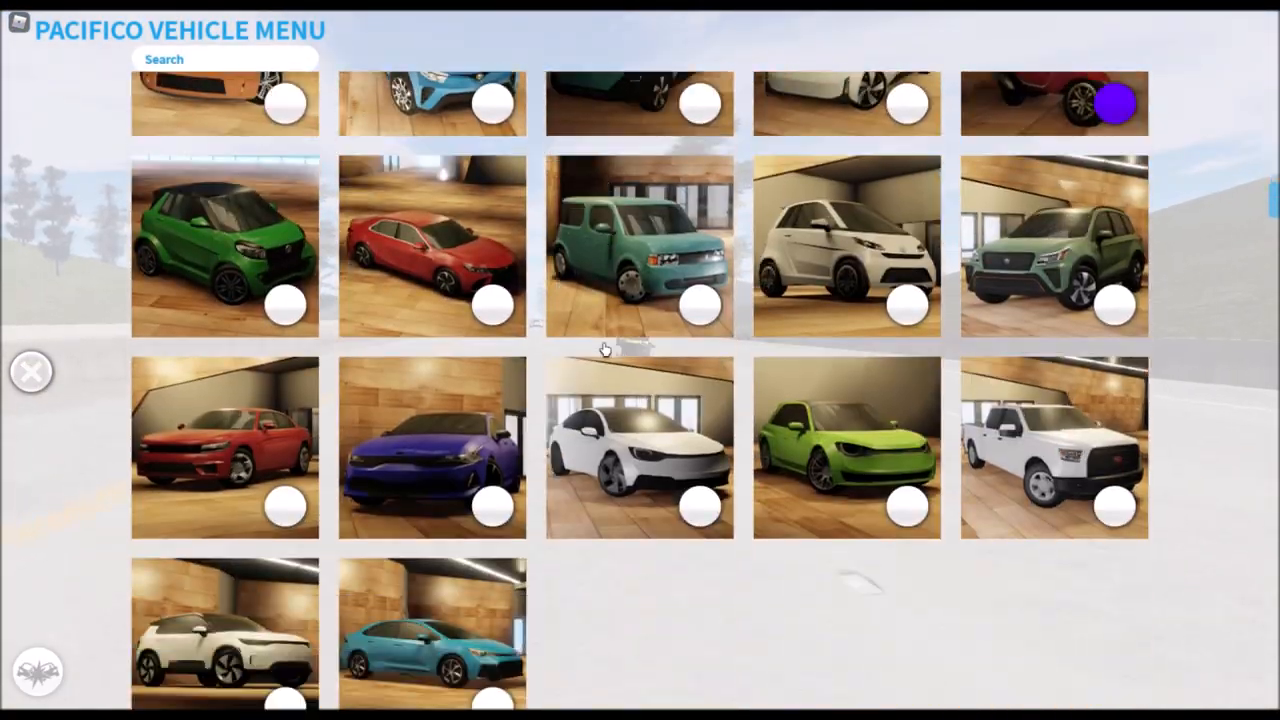
- Scroll further through the vehicle menu before it closes and the avatar falls apart
{"action": "scroll", "scroll_direction": "down", "scroll_amount": 3}
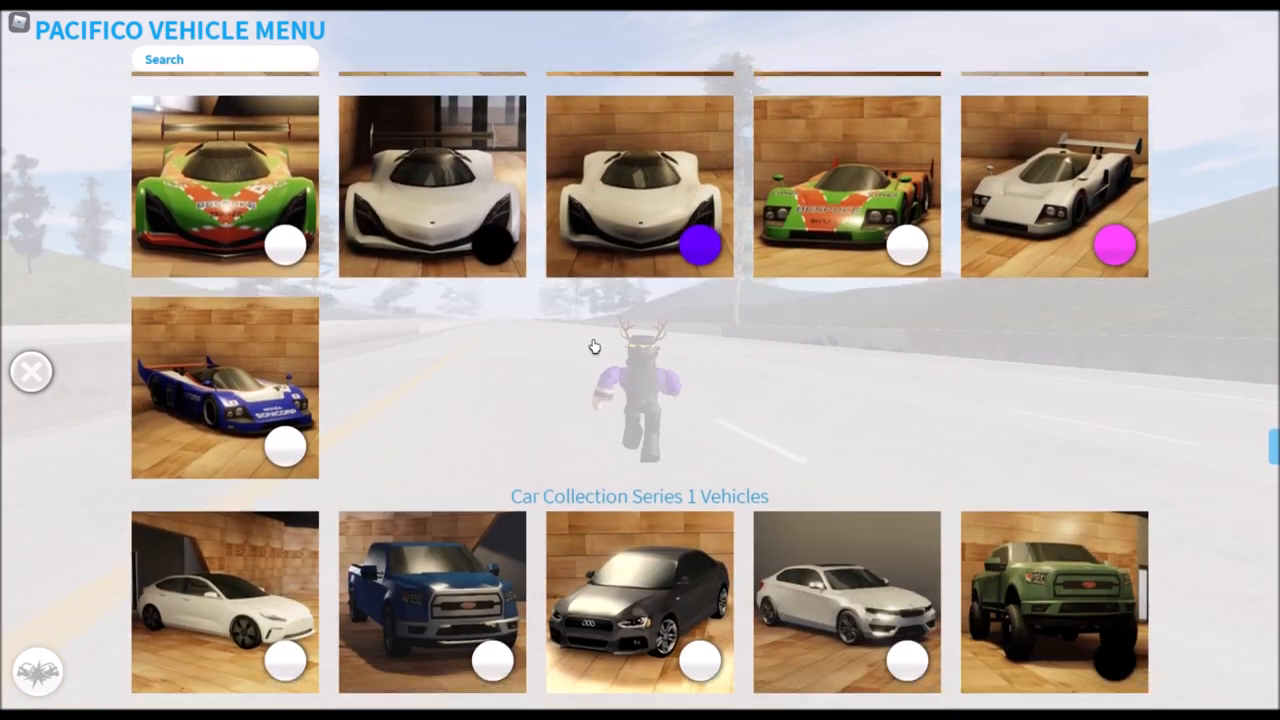
{"action": "scroll", "scroll_direction": "down", "scroll_amount": 3}
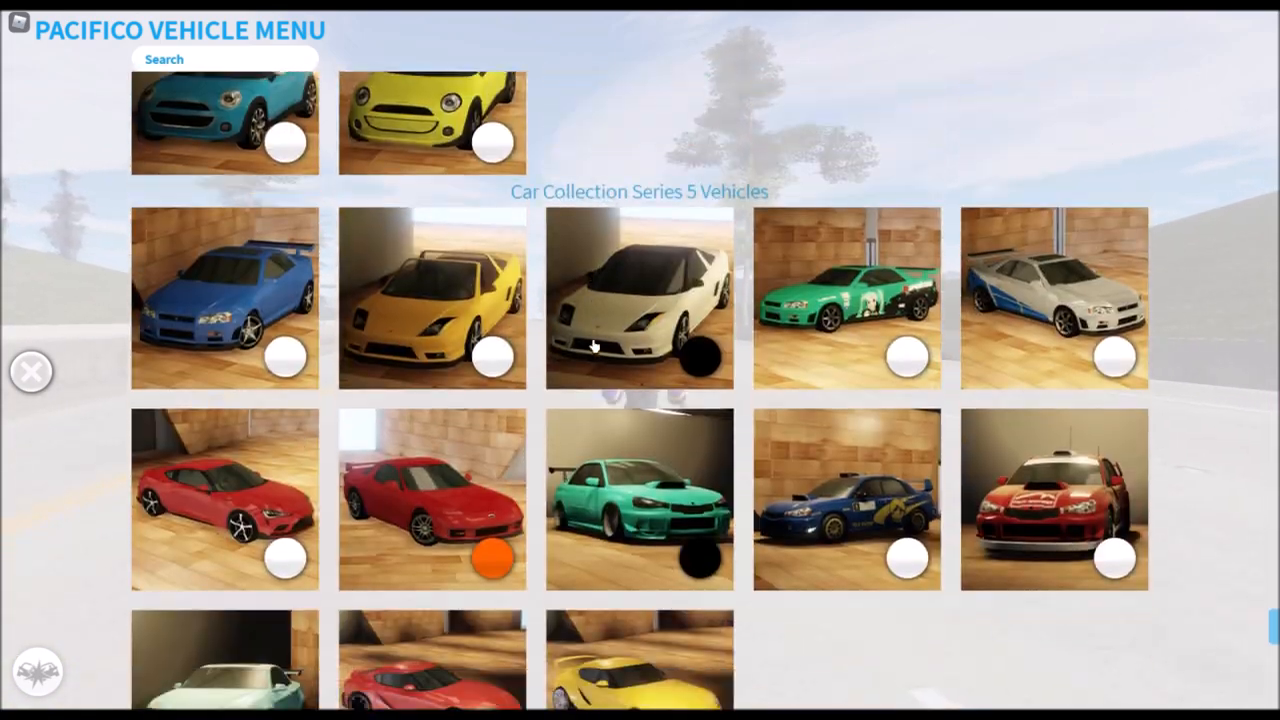
{"action": "scroll", "scroll_direction": "down", "scroll_amount": 3}
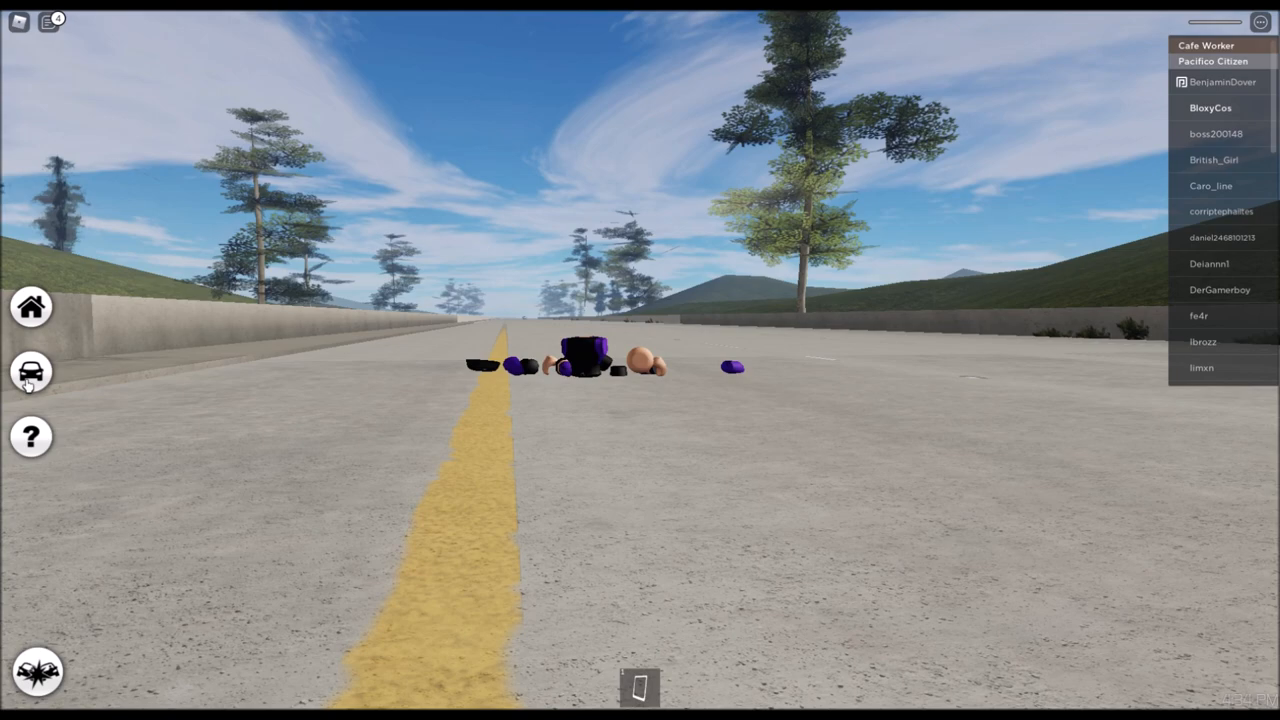
- Select the red Pacifico 1 Elite Gamepass car and confirm its delivery placement in the city
{"action": "left_click", "coordinate": [30, 376]}
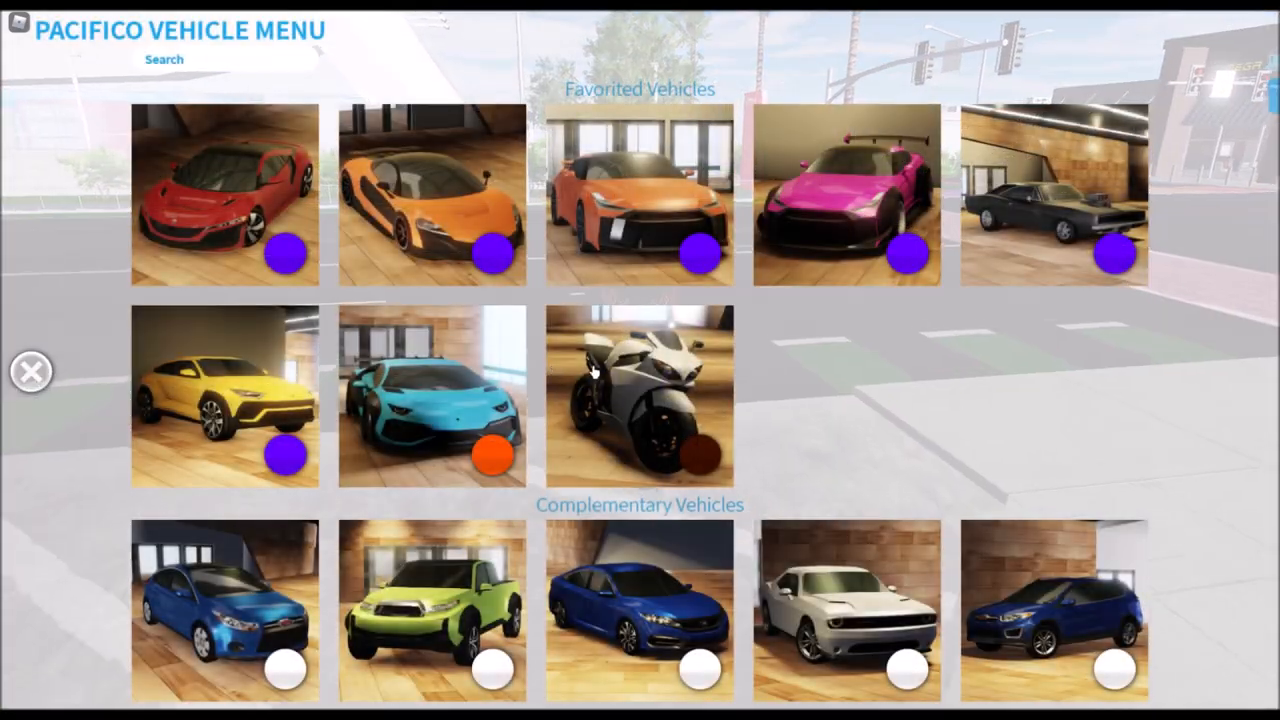
{"action": "scroll", "scroll_direction": "down", "scroll_amount": 3}
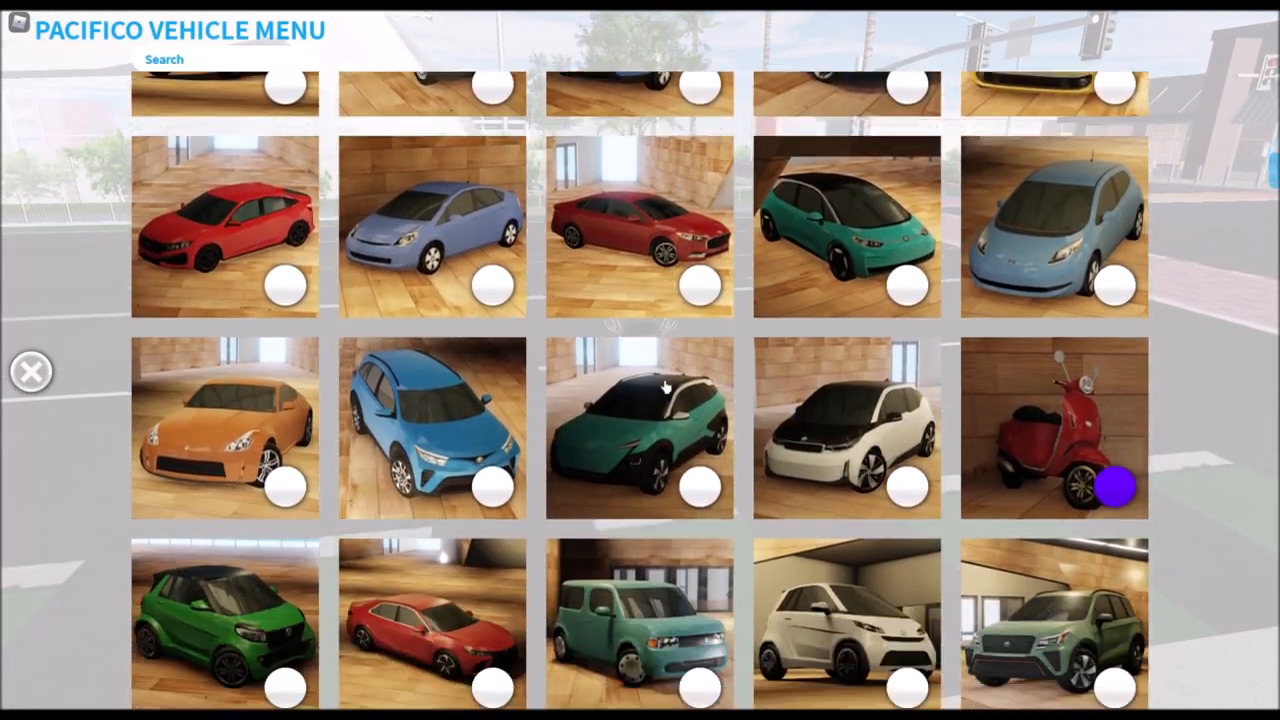
{"action": "scroll", "scroll_direction": "down", "scroll_amount": 3}
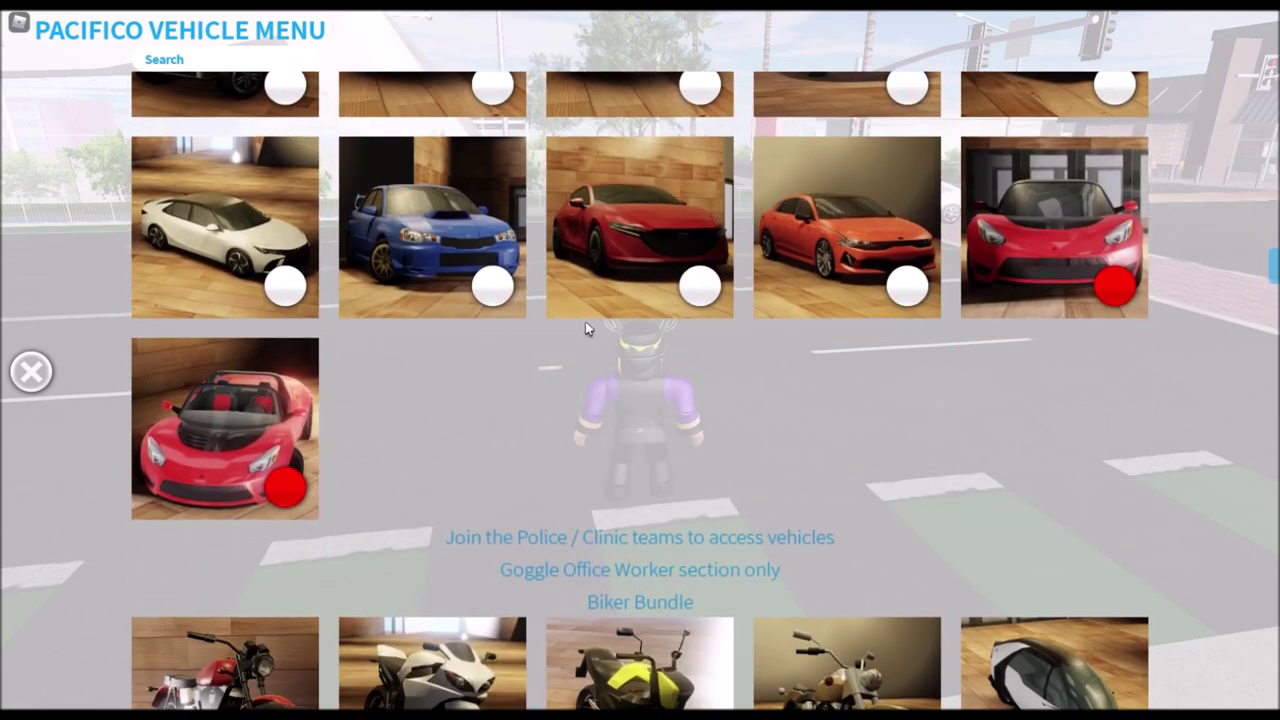
{"action": "scroll", "scroll_direction": "down", "scroll_amount": 3}
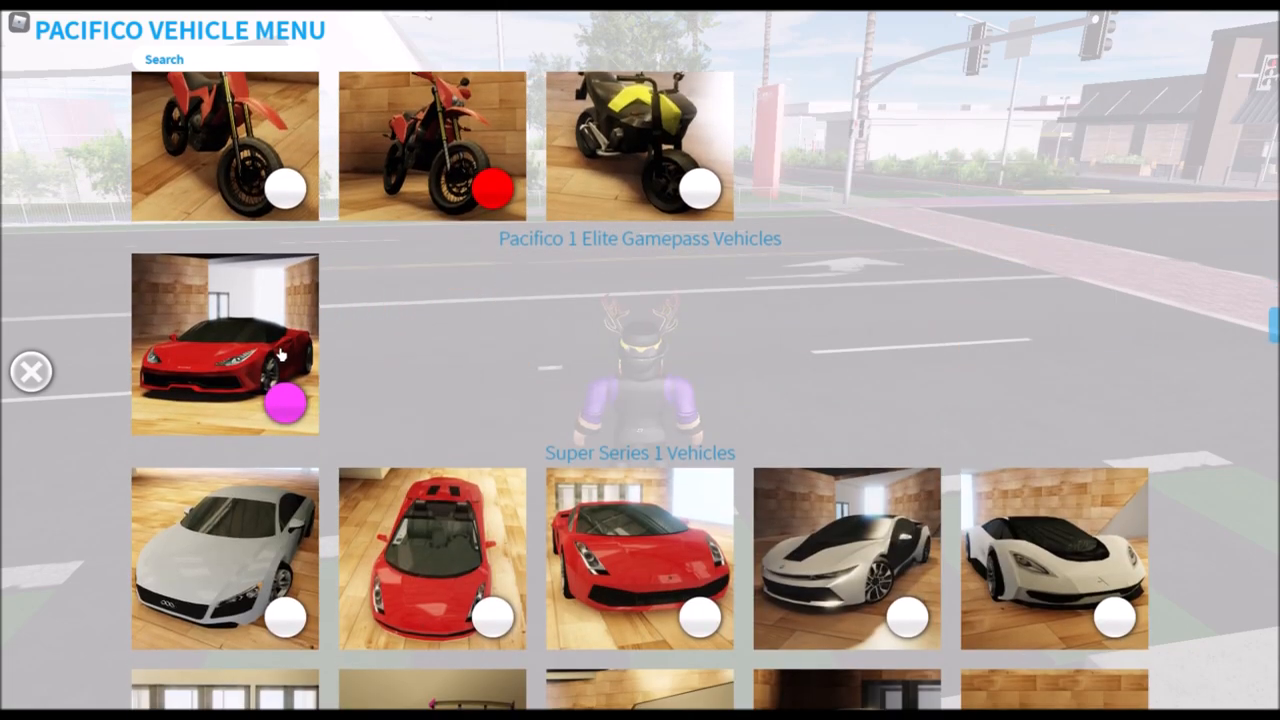
{"action": "left_click", "coordinate": [224, 344]}
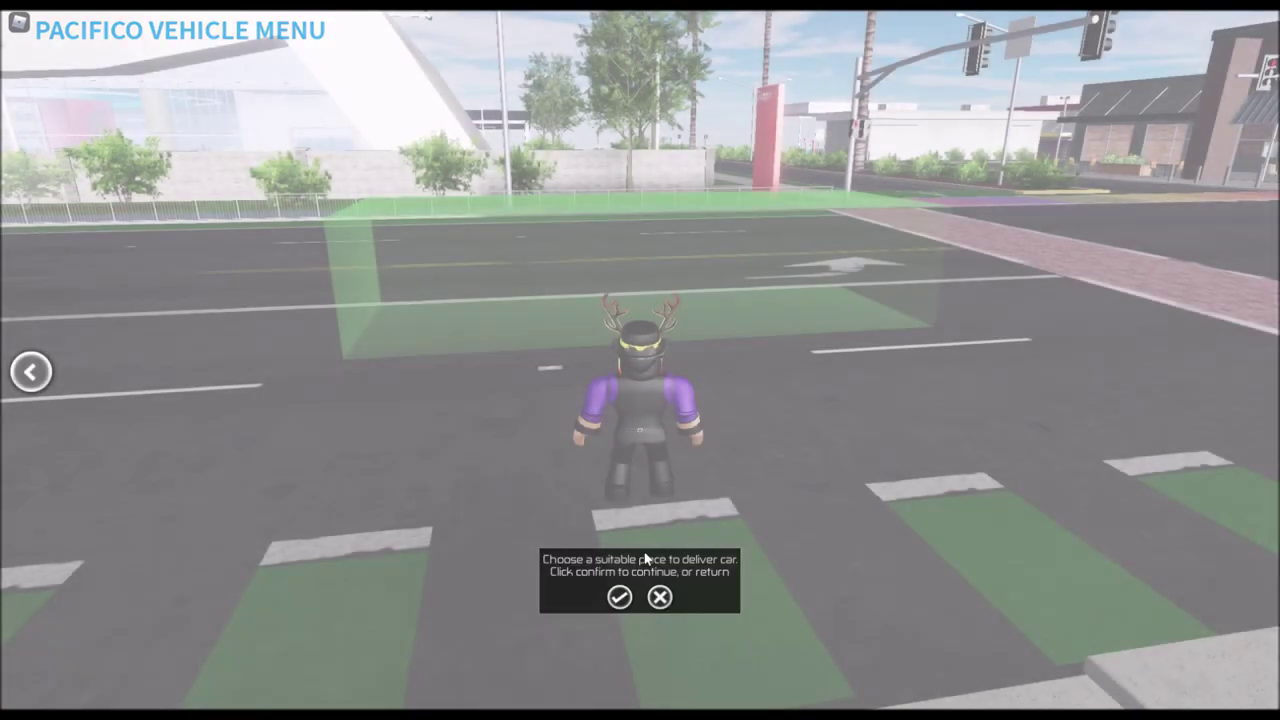
{"action": "left_click", "coordinate": [616, 600]}
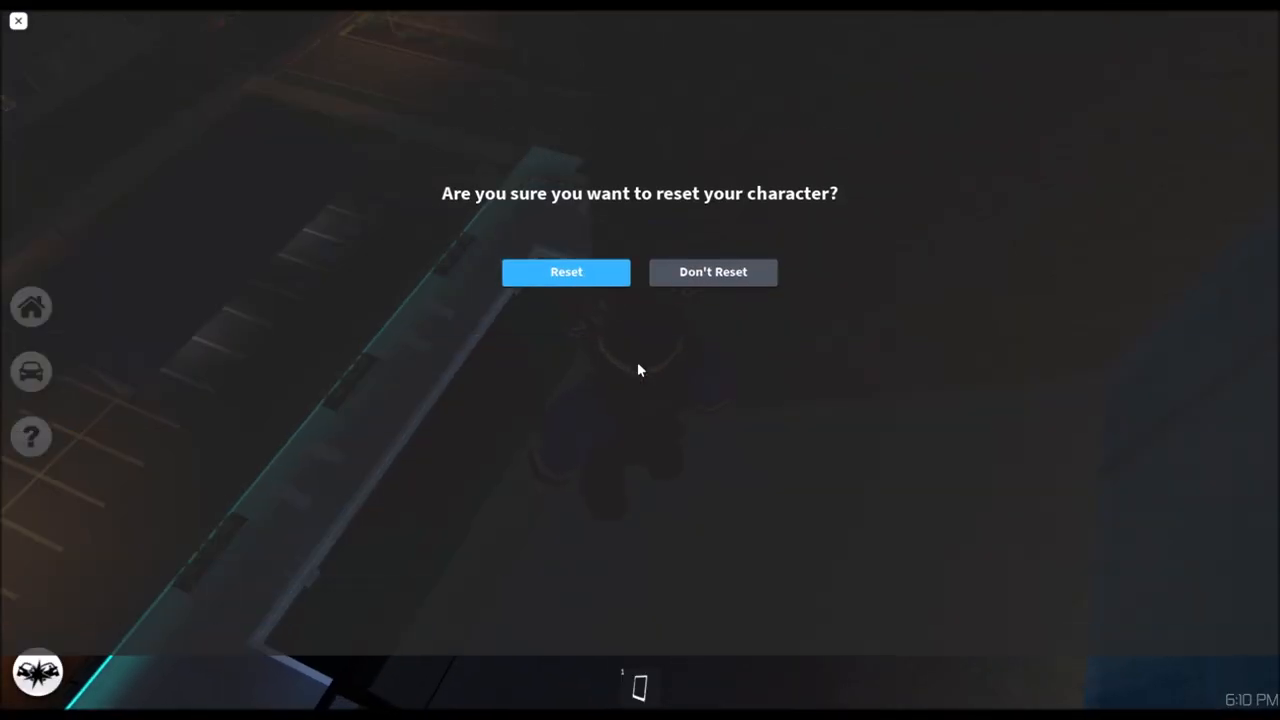
- Confirm the character reset, then request a car delivery on the night street
{"action": "left_click", "coordinate": [566, 272]}
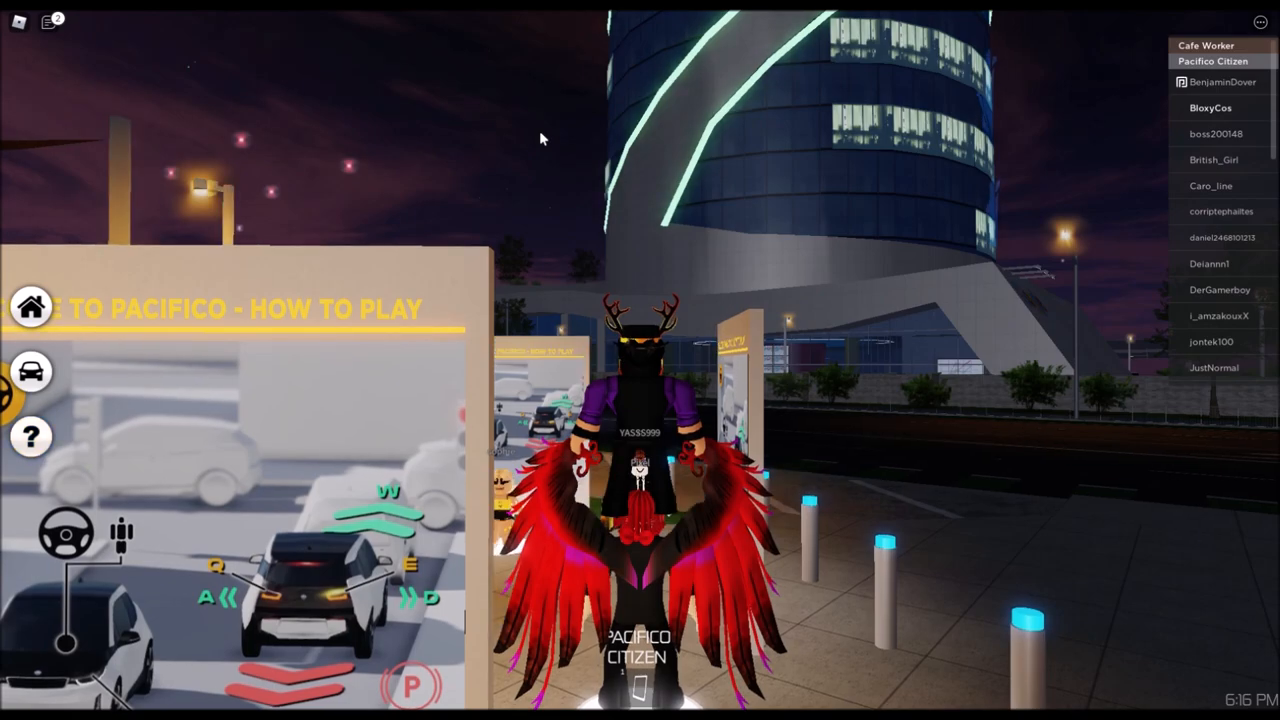
{"action": "left_click", "coordinate": [30, 372]}
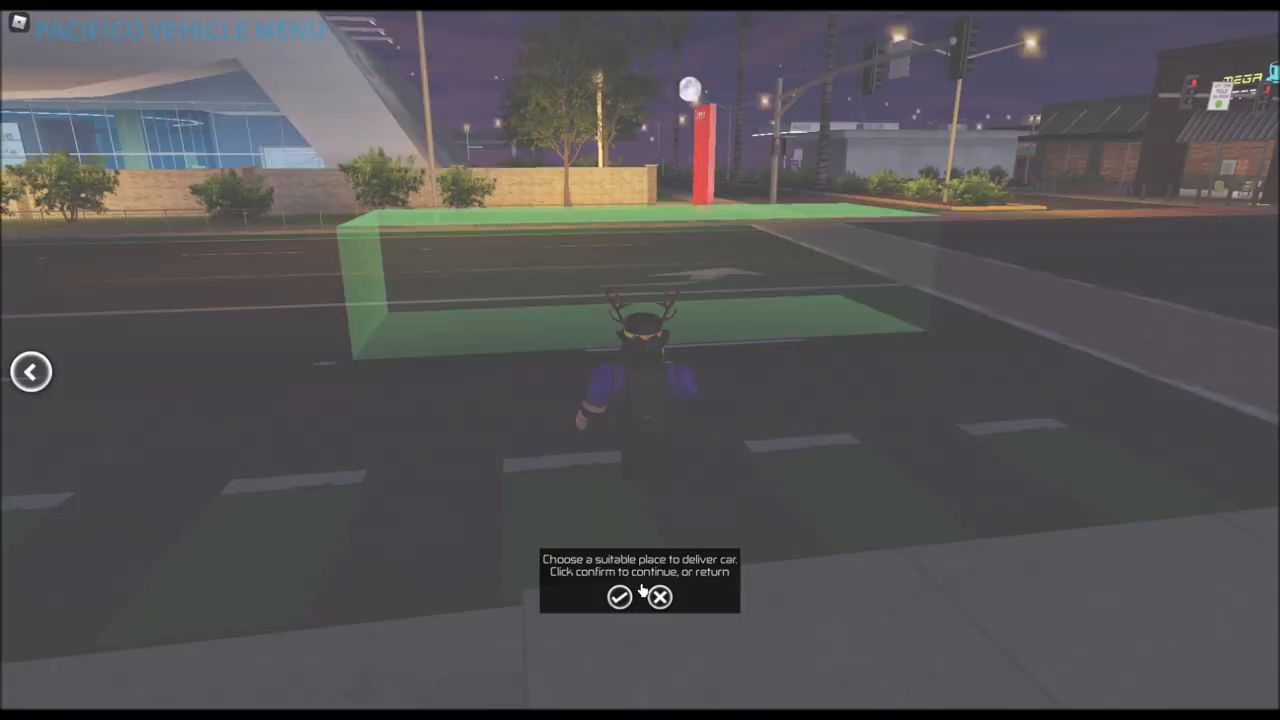
- Confirm the purple sports car's delivery spot and drive it out onto the night hillside road
{"action": "left_click", "coordinate": [618, 600]}
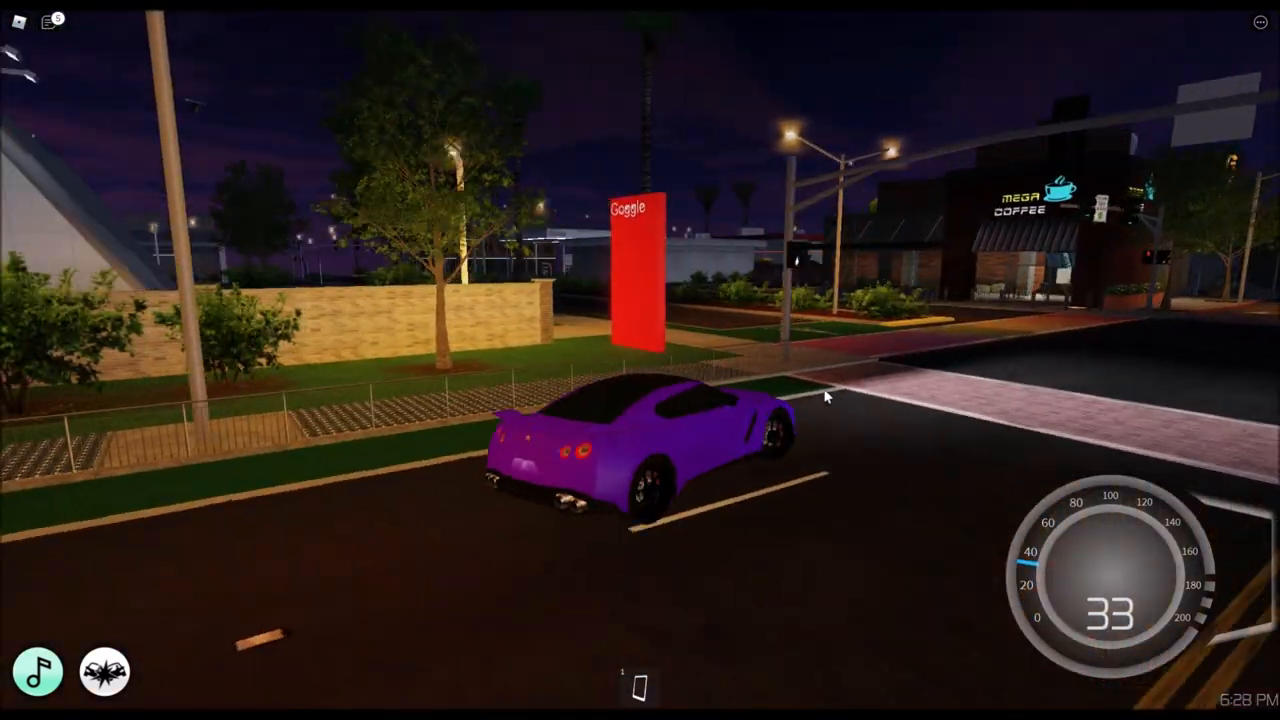
{"action": "key", "text": "w"}
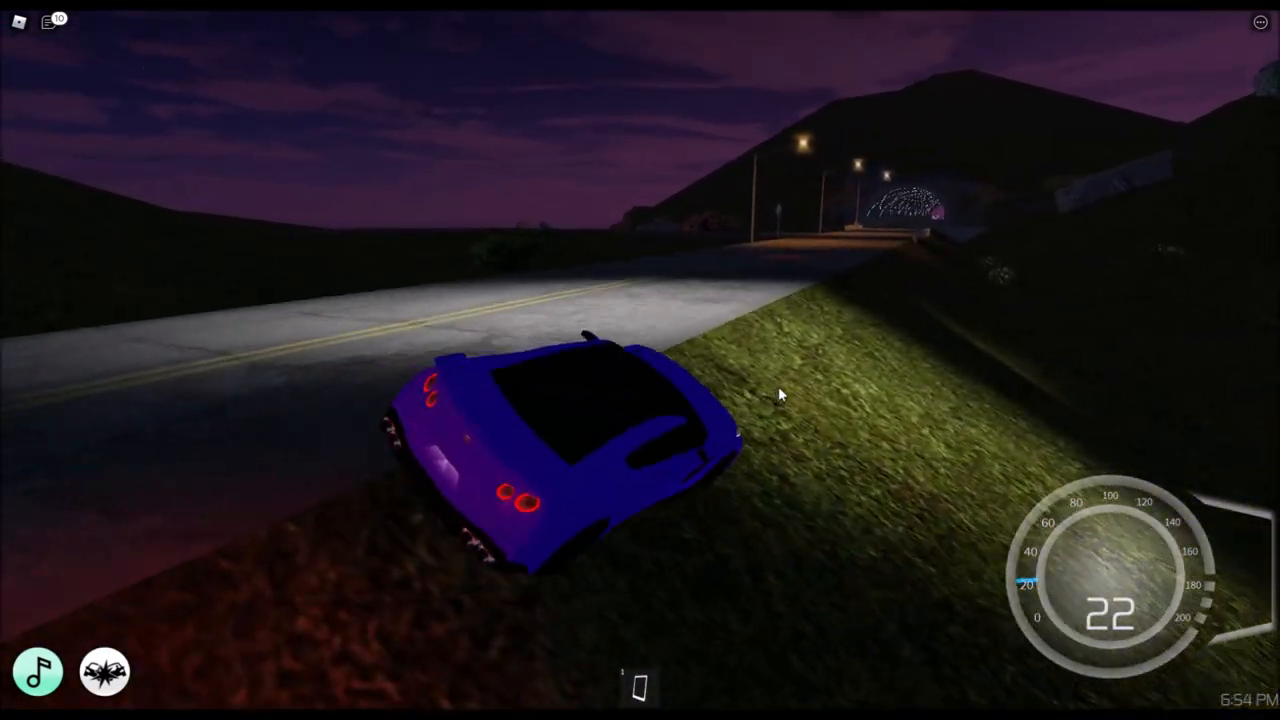
{"action": "key", "text": "w"}
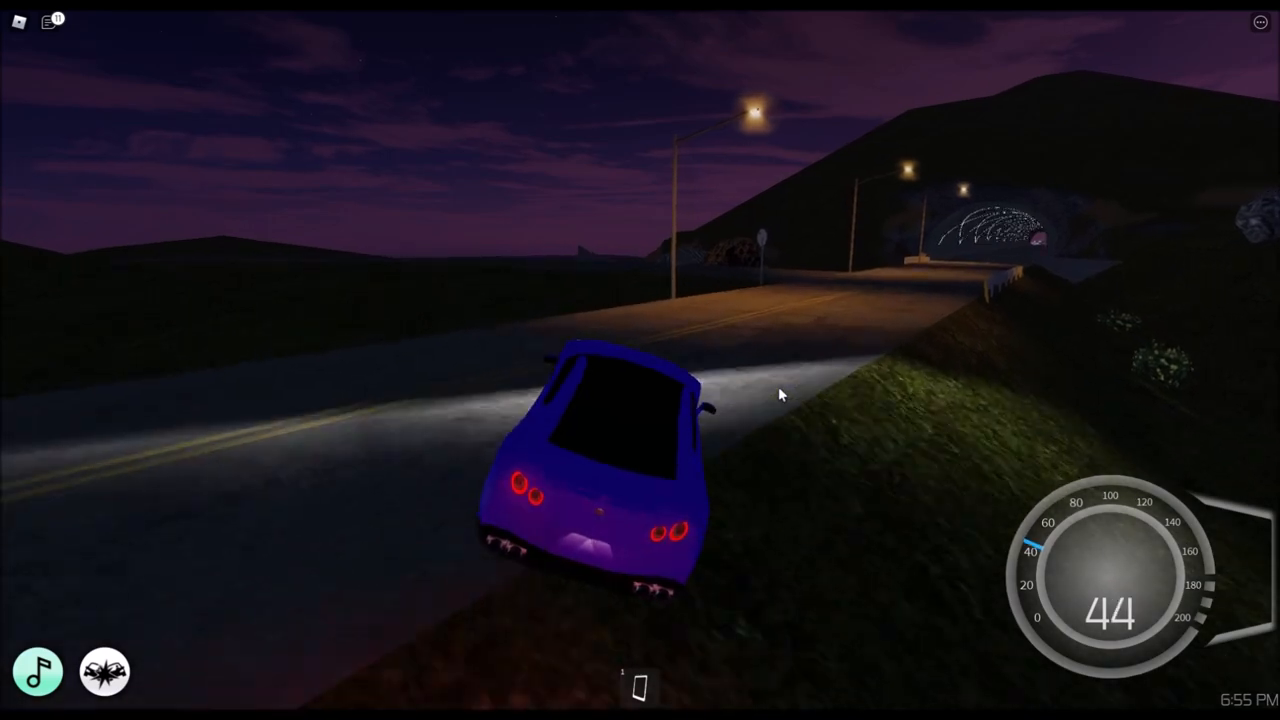